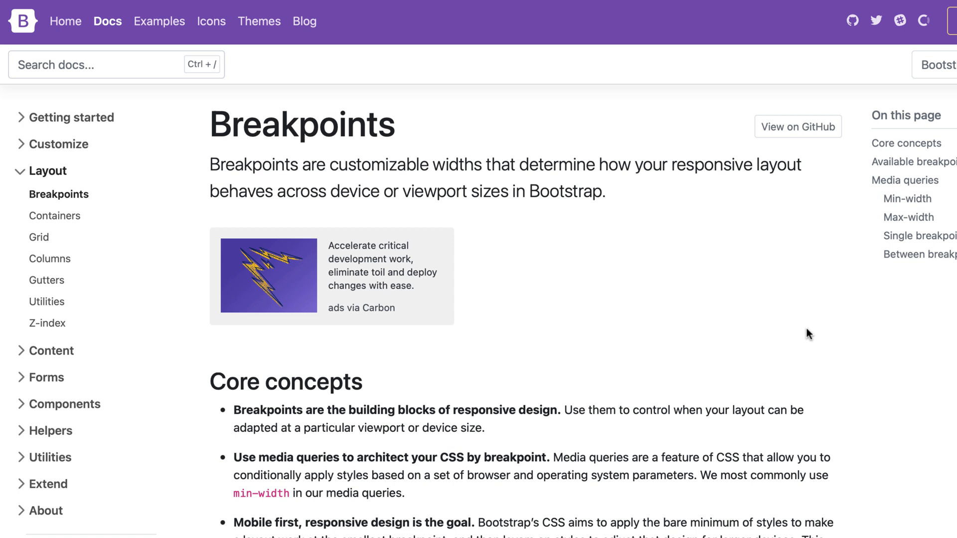
mouse_move(783, 338)
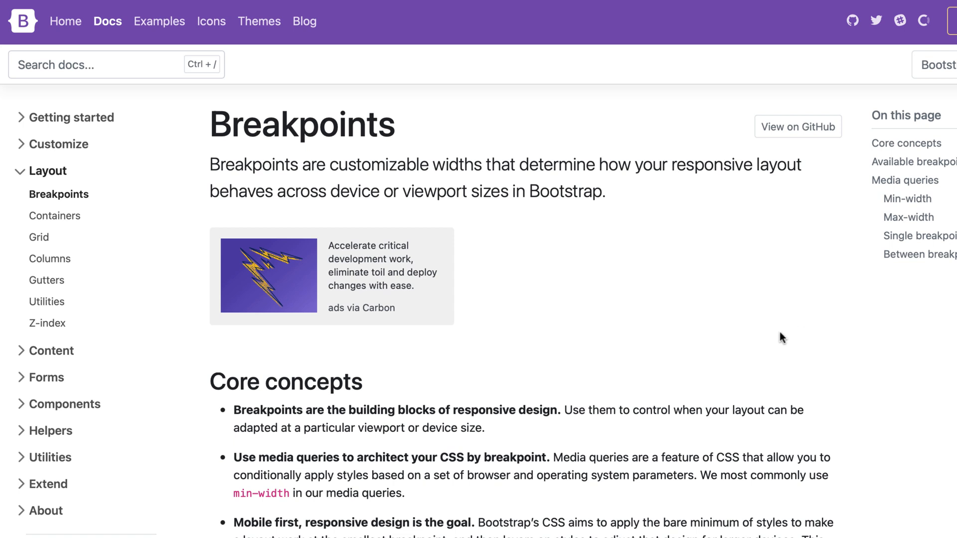
- Scroll the Breakpoints page down to the Available breakpoints table of six tiers
scroll("down", 3)
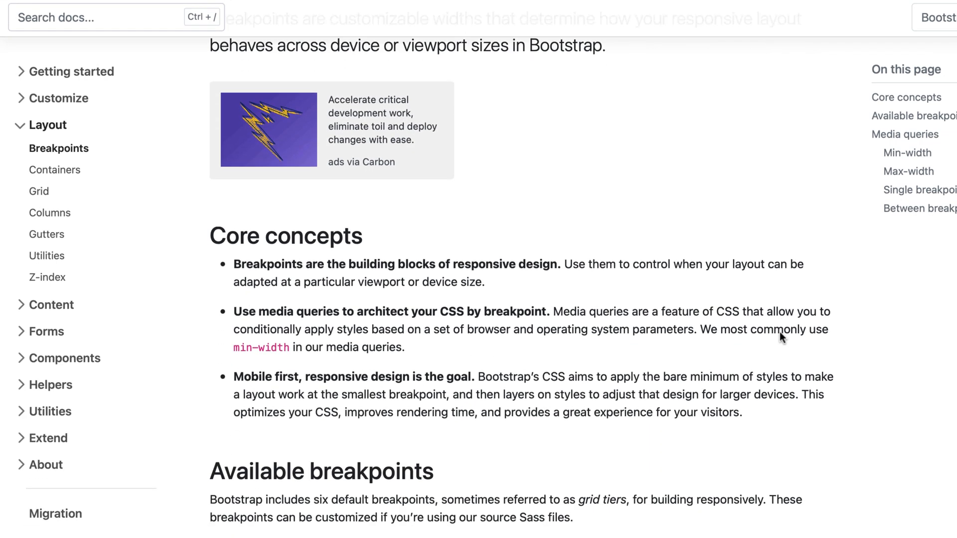
scroll("down", 3)
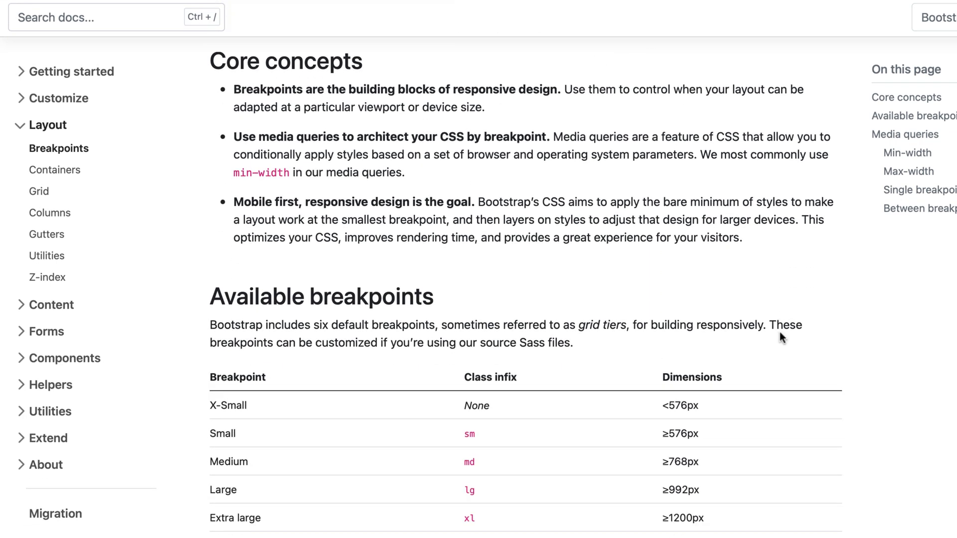
scroll("down", 3)
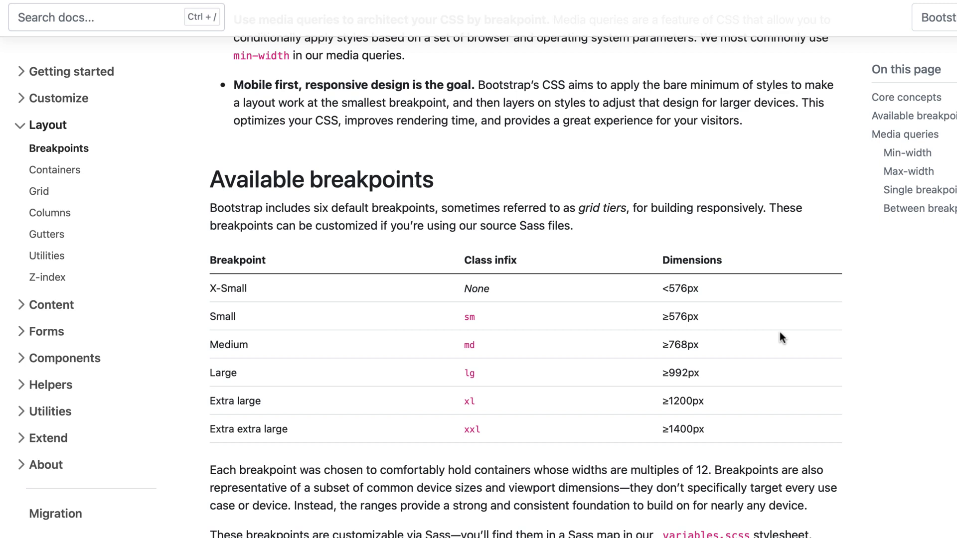
mouse_move(233, 291)
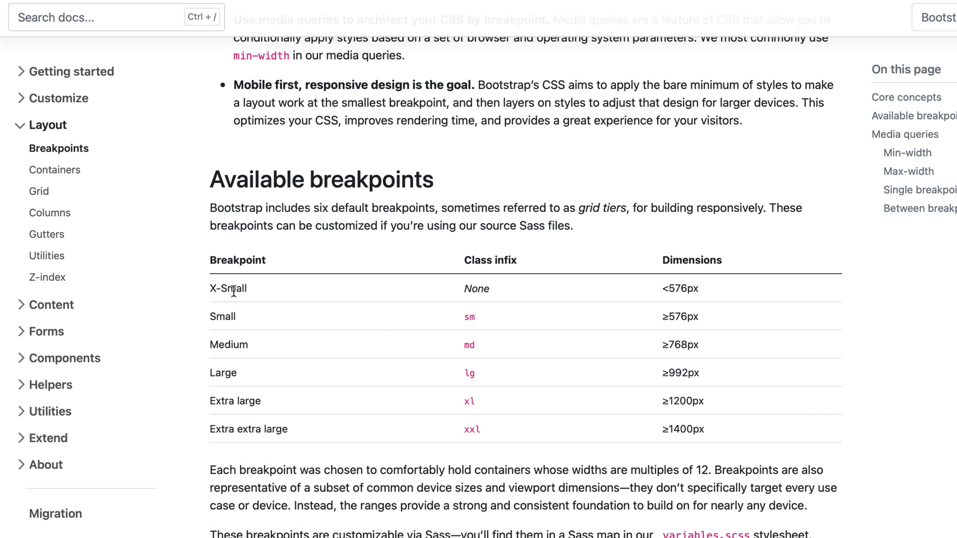
mouse_move(235, 320)
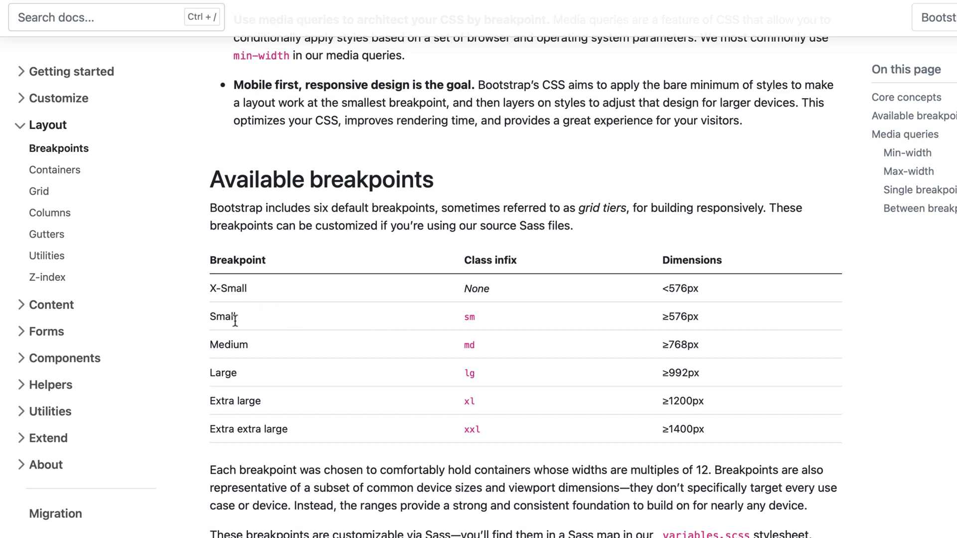
mouse_move(276, 373)
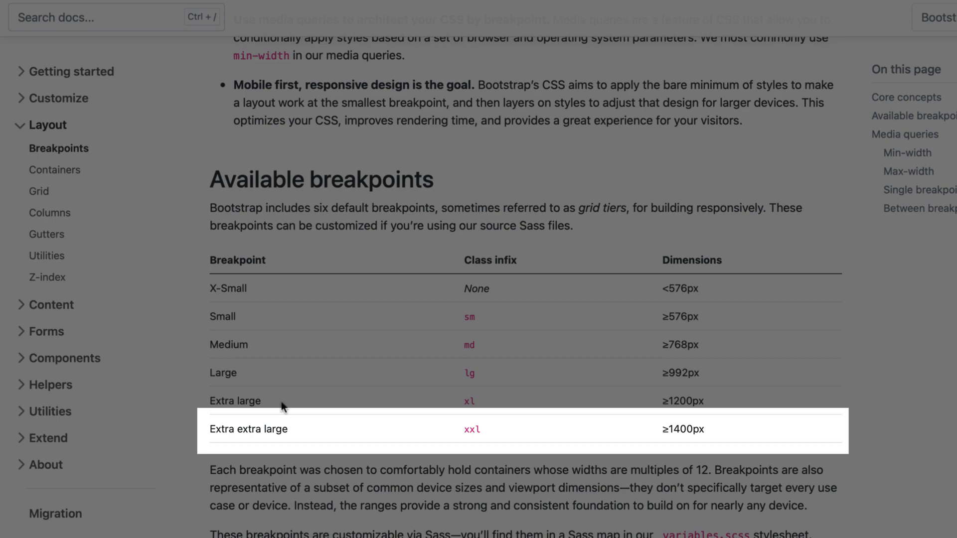
mouse_move(350, 428)
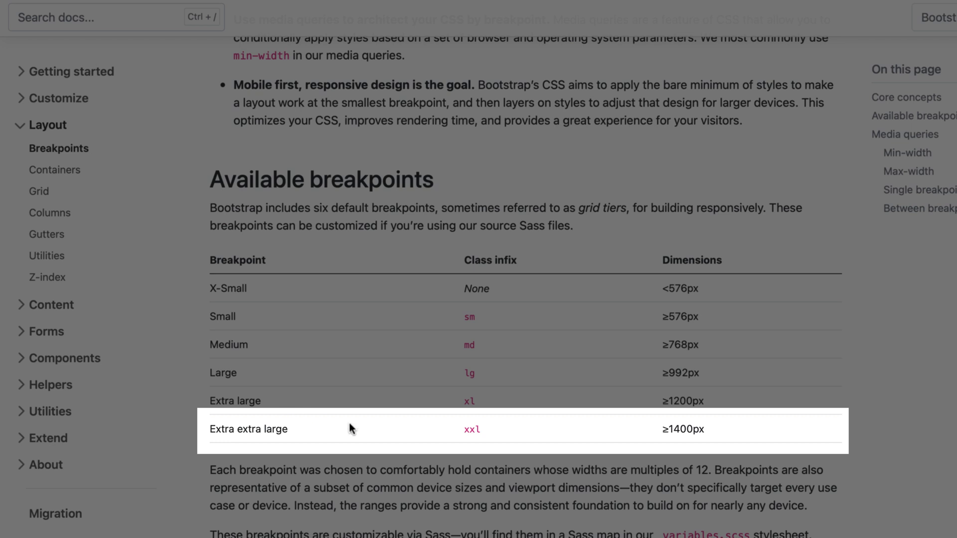
mouse_move(491, 437)
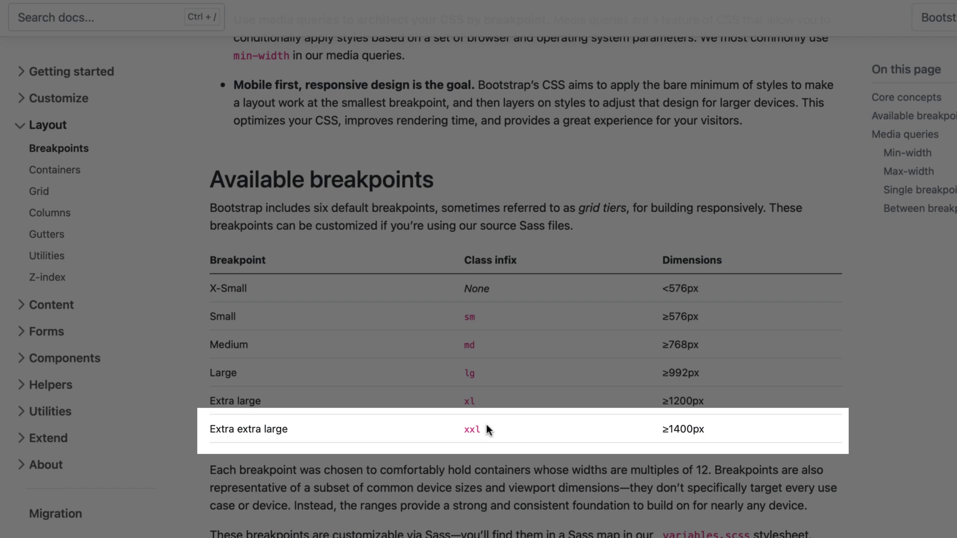
mouse_move(271, 404)
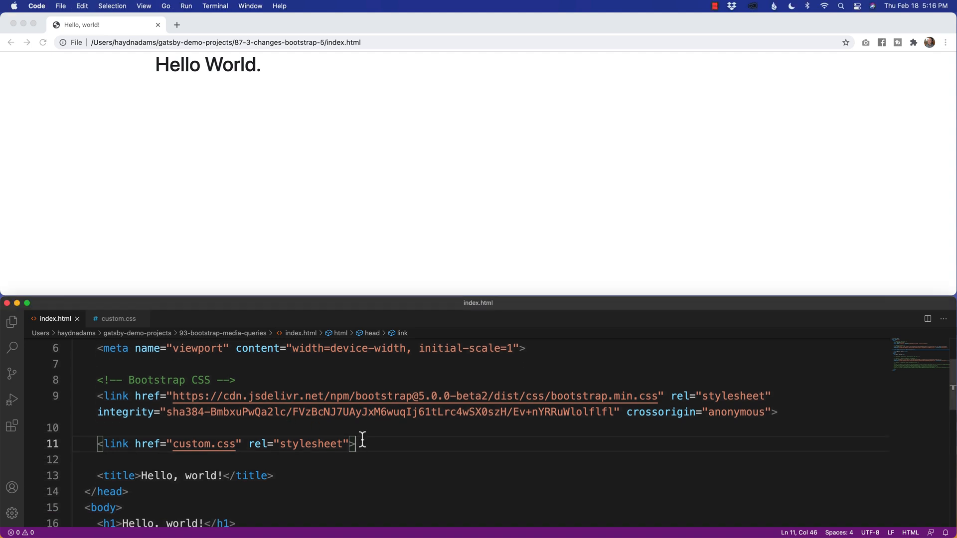
- Highlight the custom.css link in index.html and switch to the empty custom.css file
left_click_drag(356, 443, 98, 443)
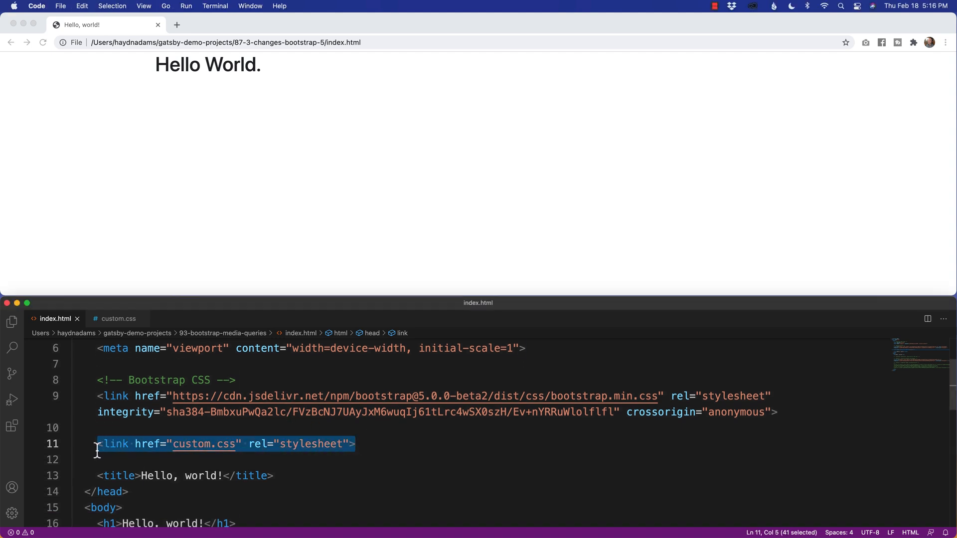
left_click(118, 318)
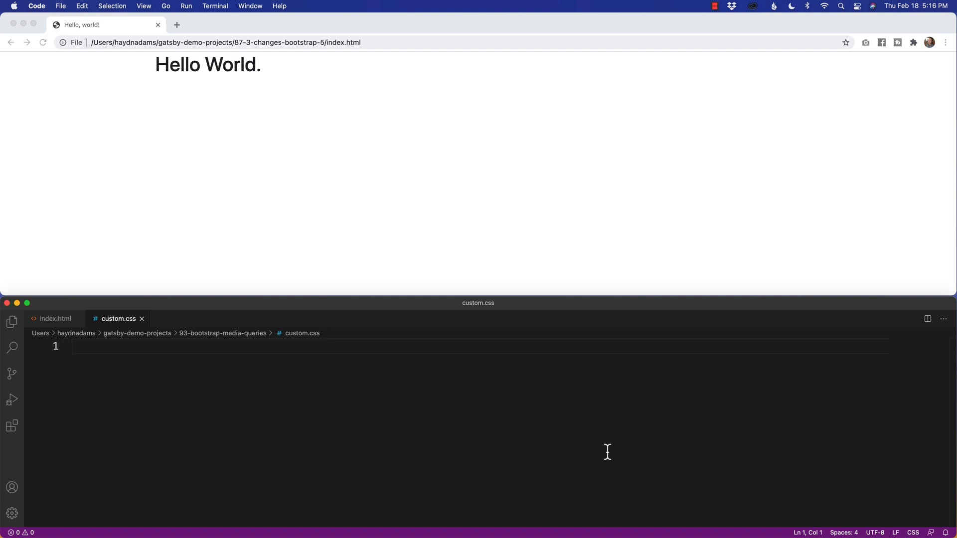
- Write a body rule with background-color darkpurple, then correct the colour to purple
type("bo")
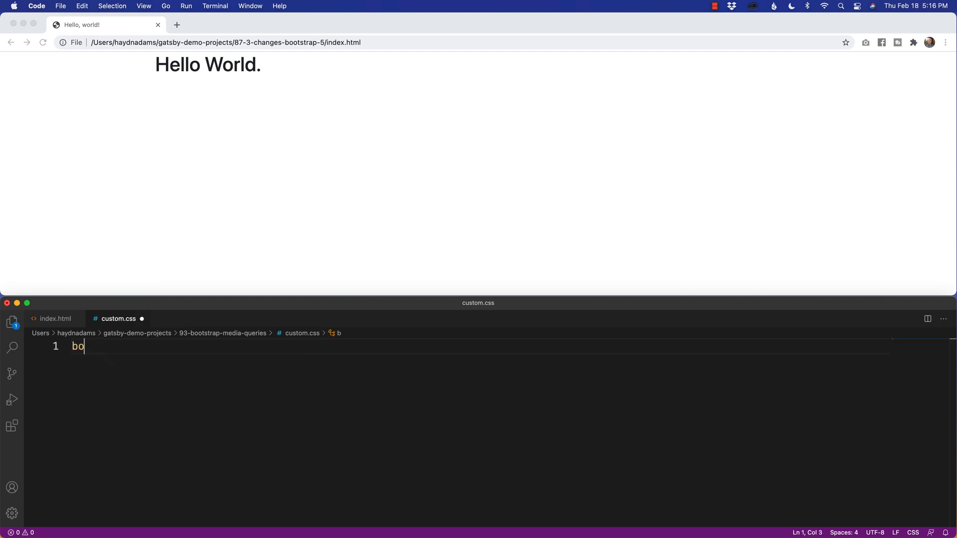
type("dy {}")
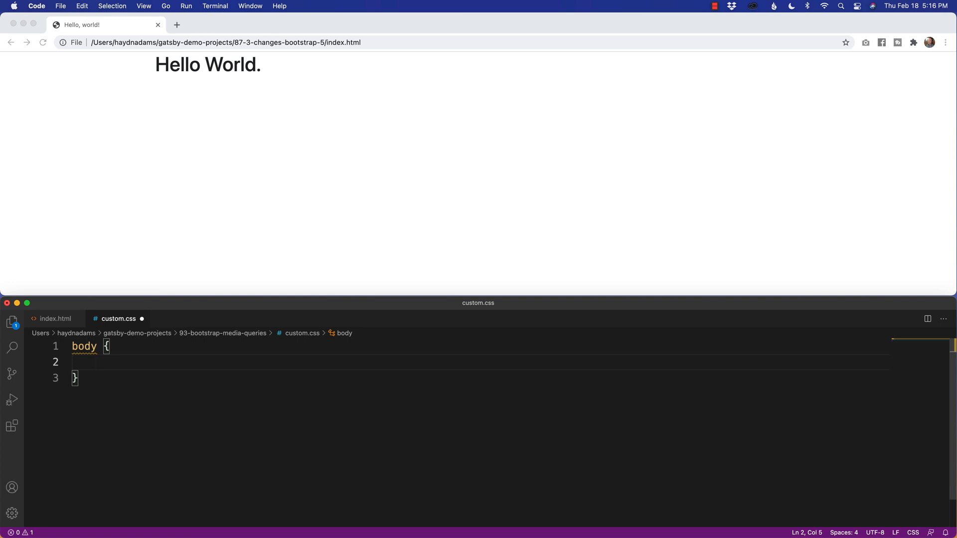
type("dark")
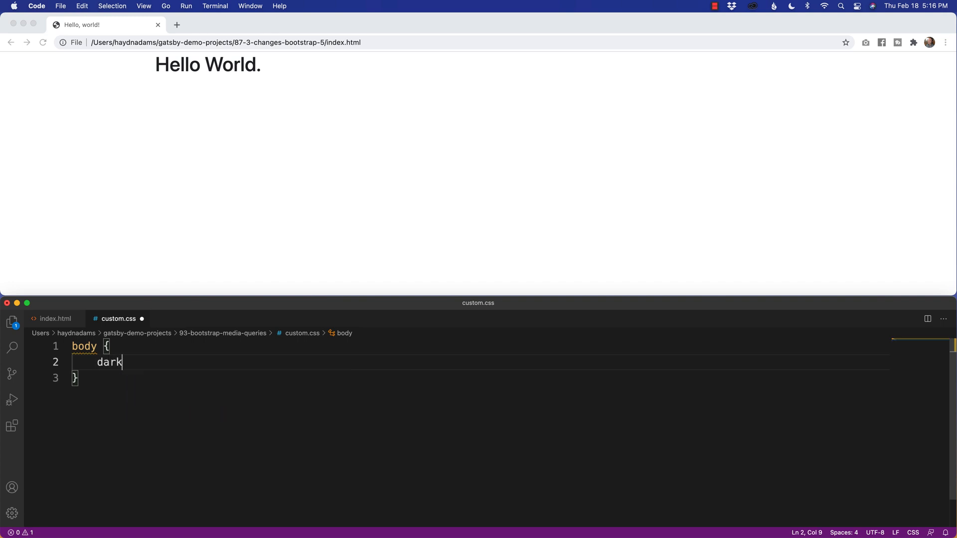
type("background-color: ;")
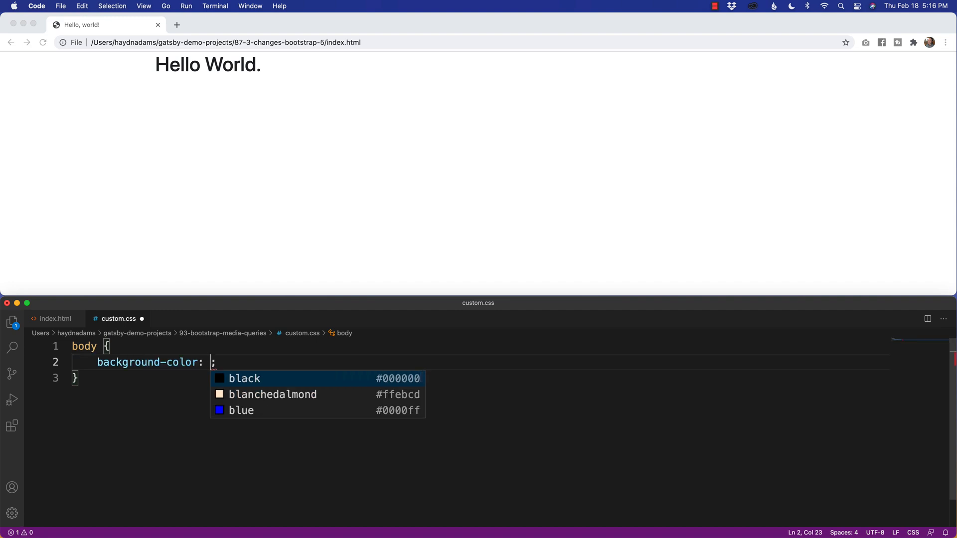
type("darkpurple")
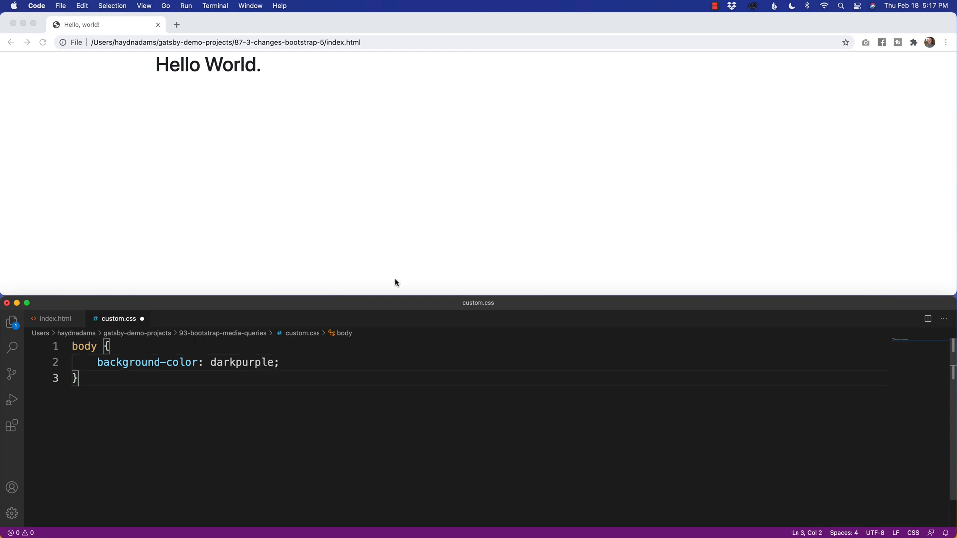
double_click(242, 361)
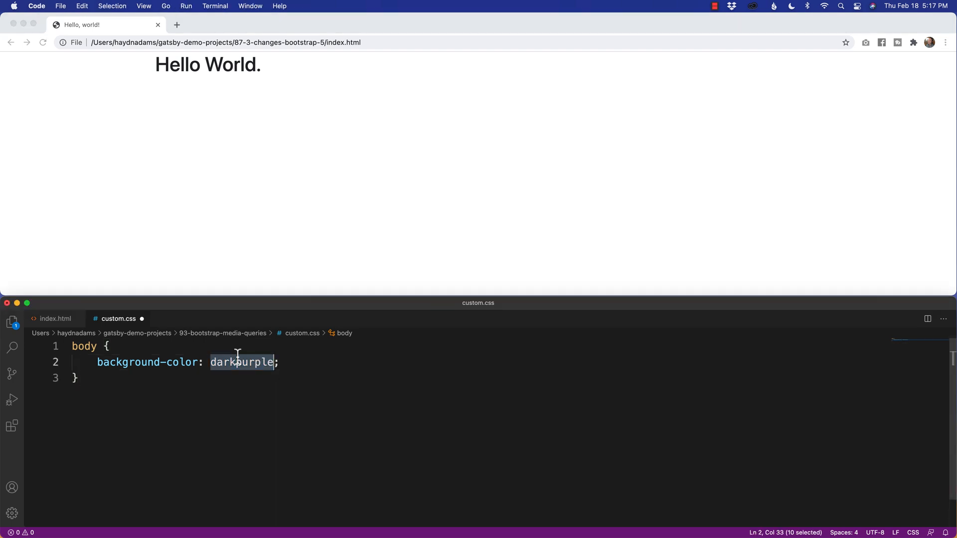
type("purp")
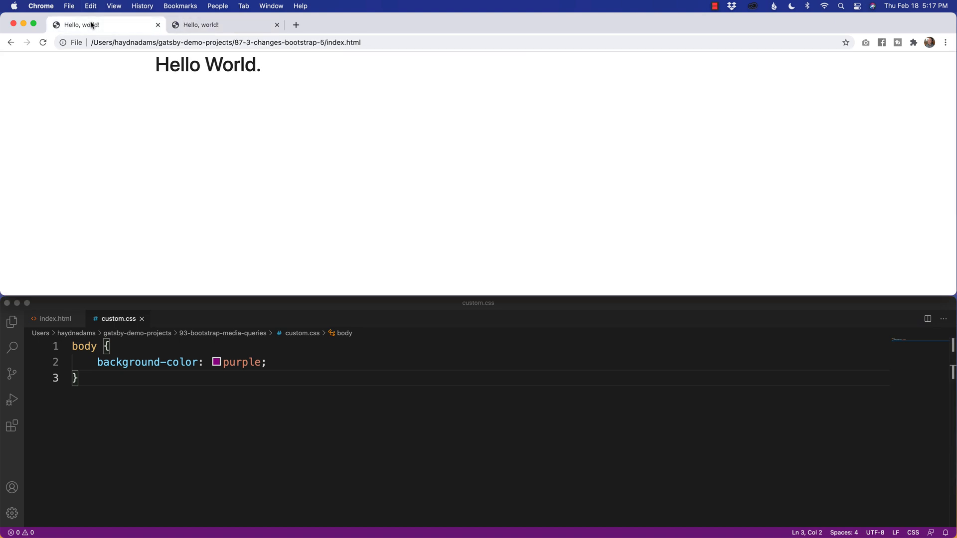
- Close the old Hello, world! tab, leaving the purple media-queries page showing
left_click(157, 24)
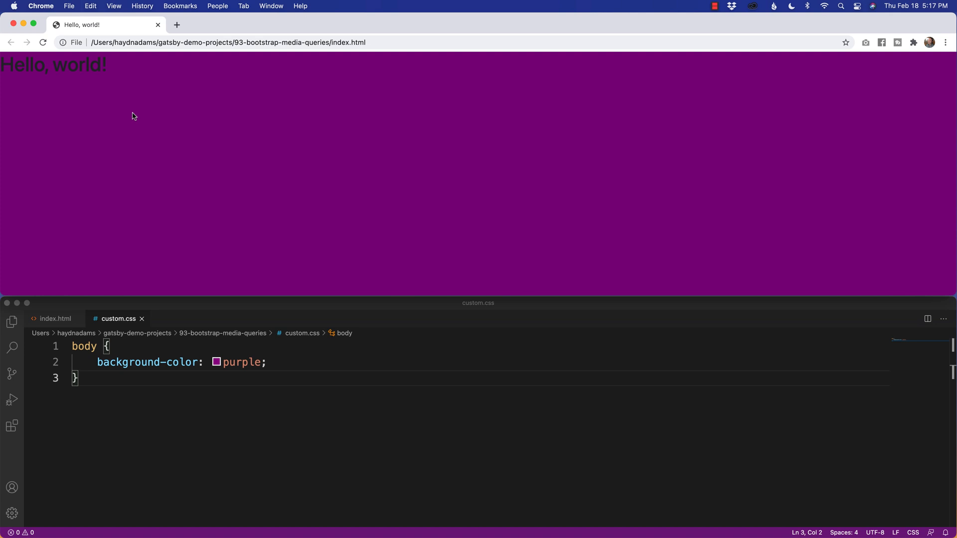
mouse_move(136, 147)
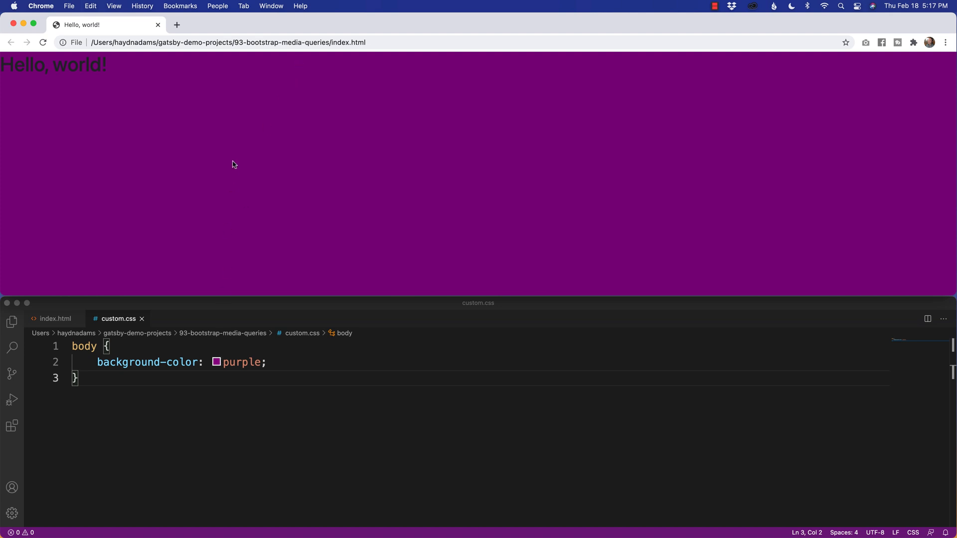
left_click(101, 377)
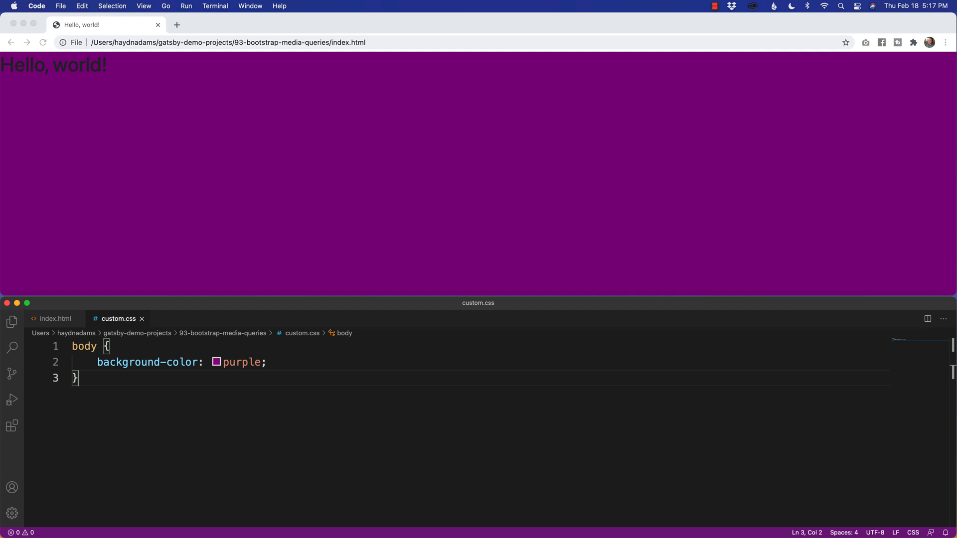
mouse_move(148, 455)
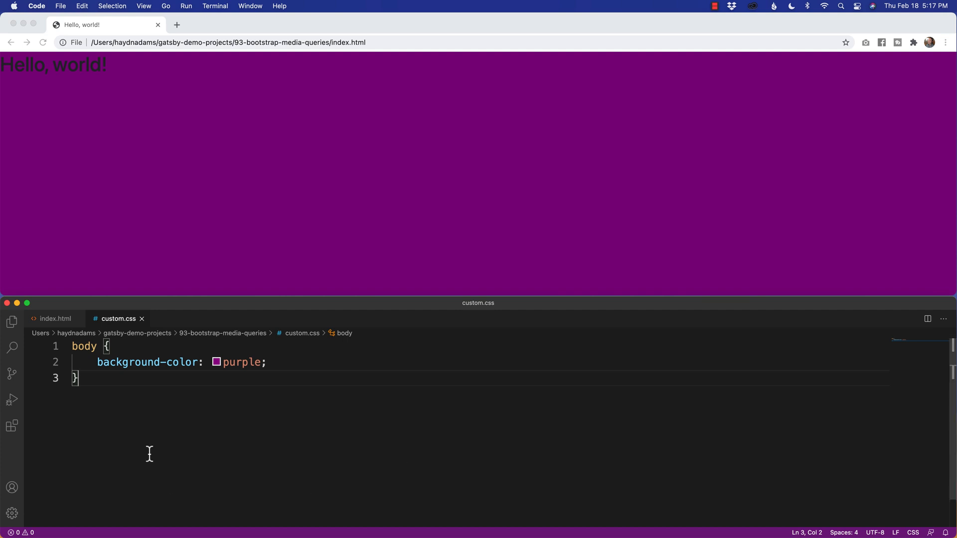
- Add a comment below the body rule noting small is 576 pixels
key("Enter")
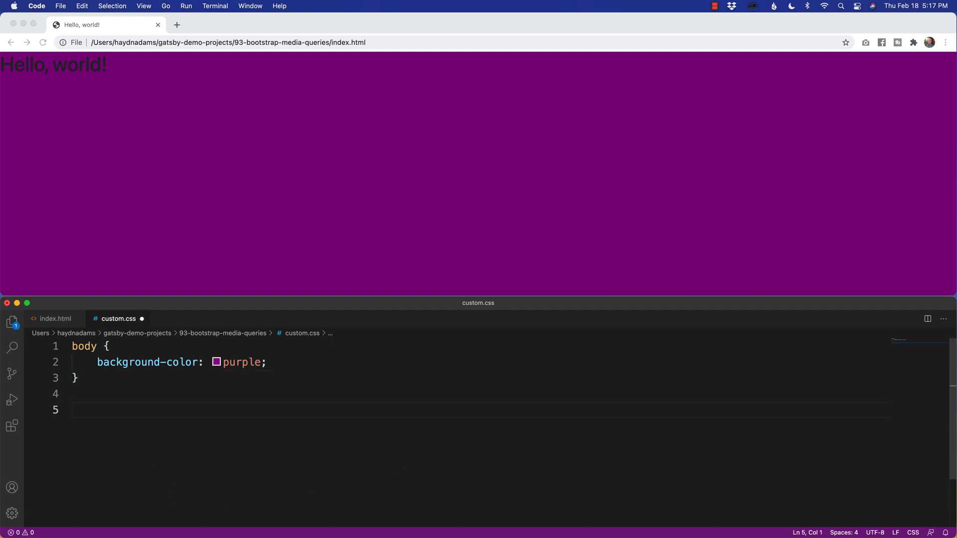
type("/*  */")
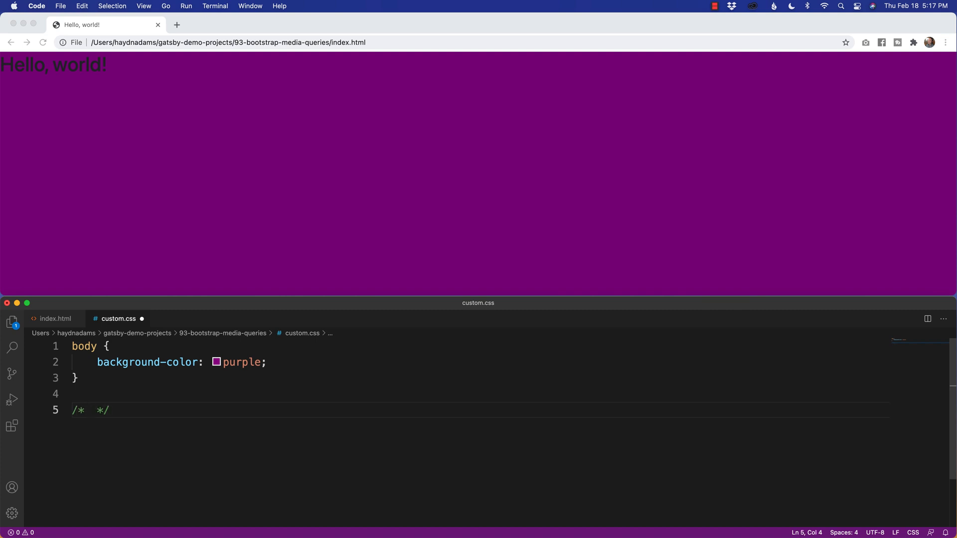
type("small")
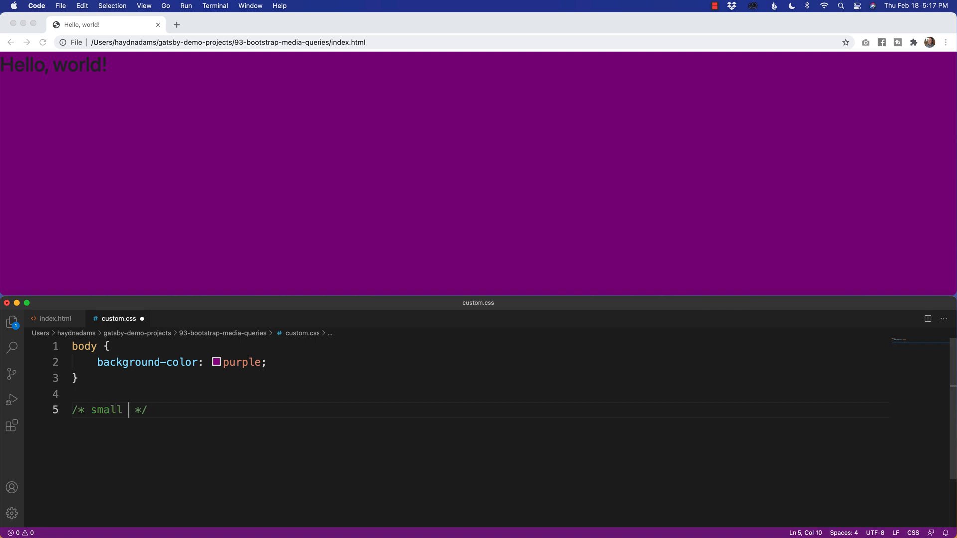
type("is 56")
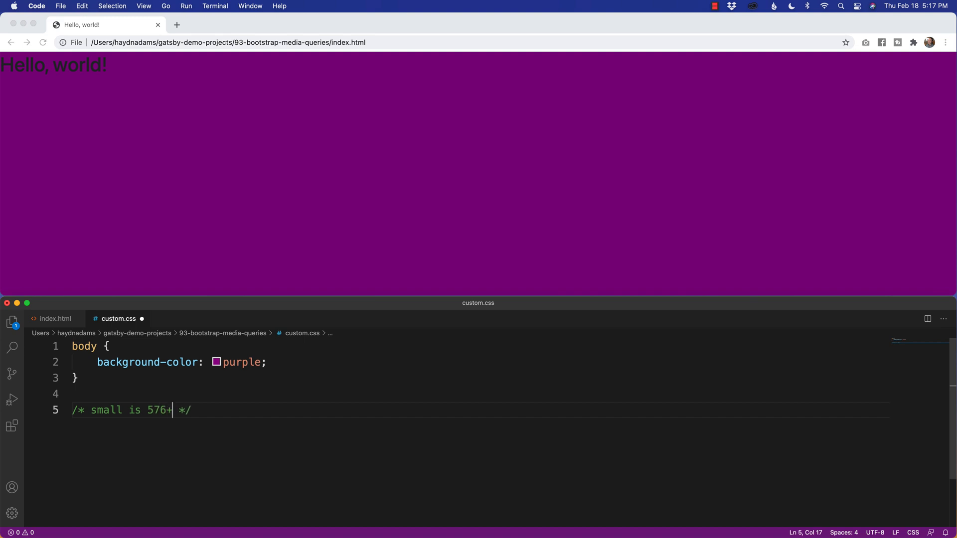
type("pix")
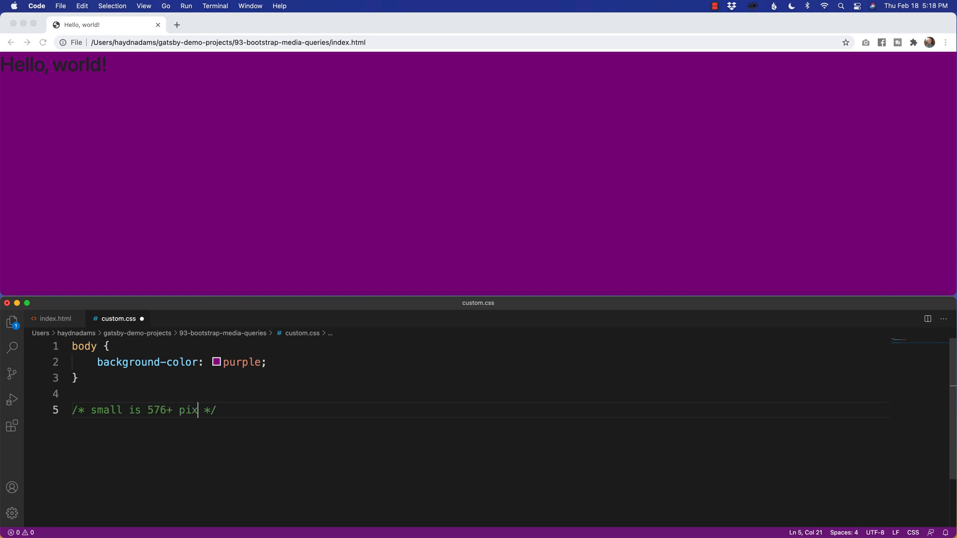
type("els")
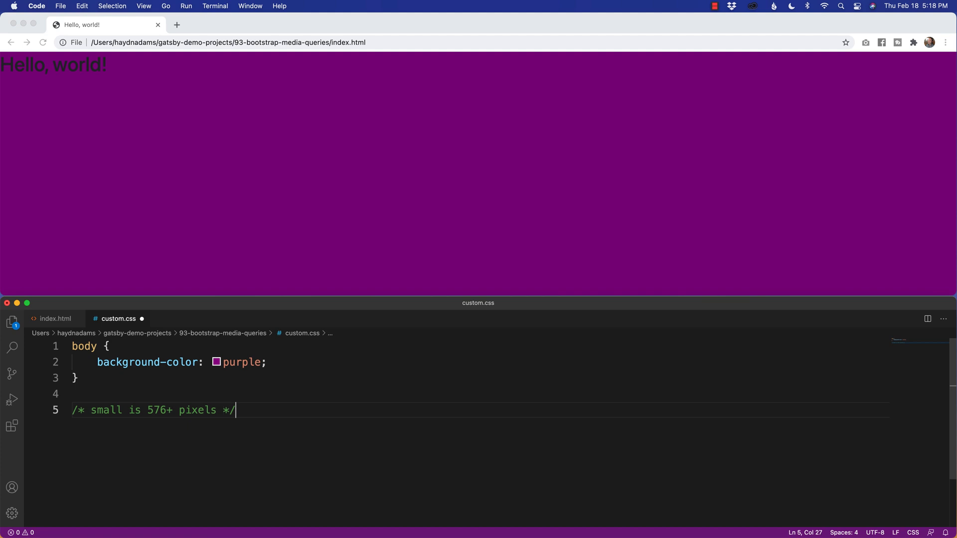
type("@")
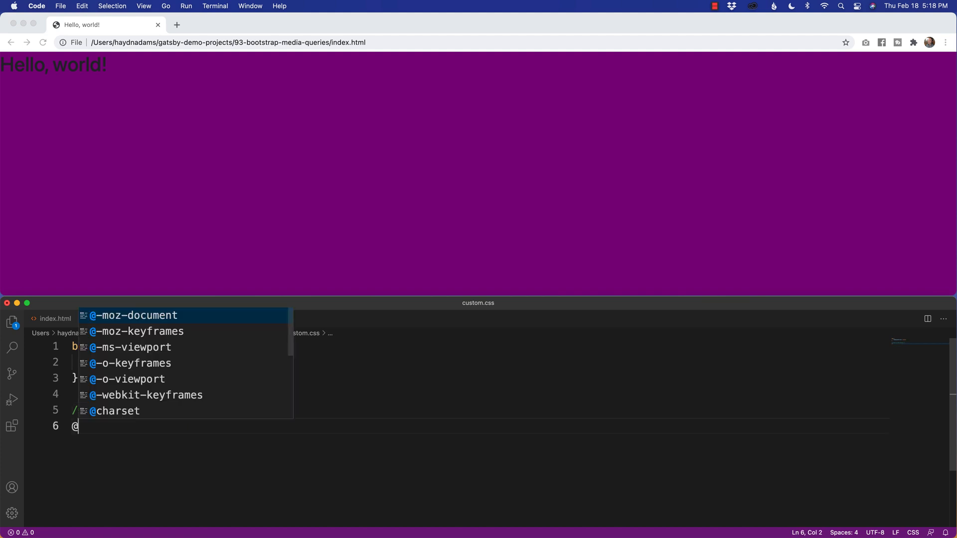
type("media")
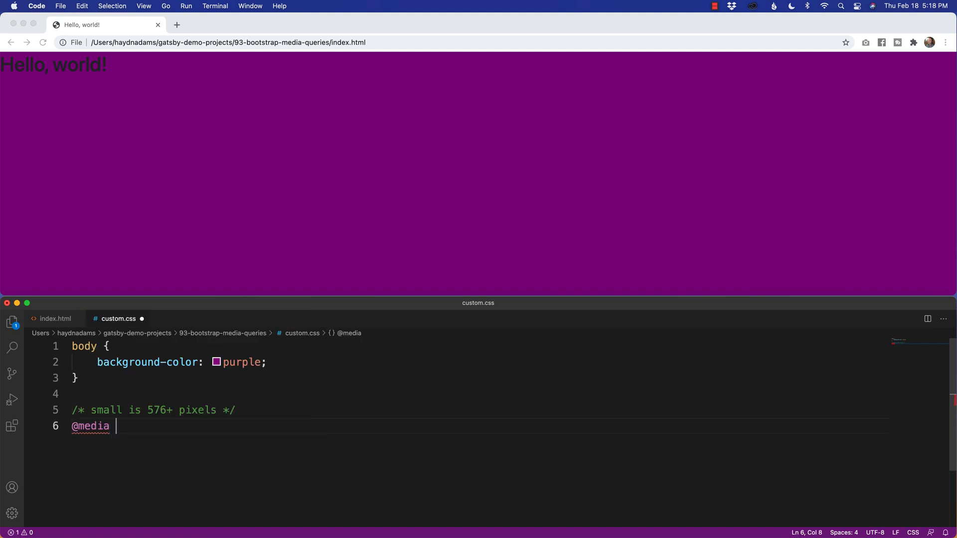
type("(mi")
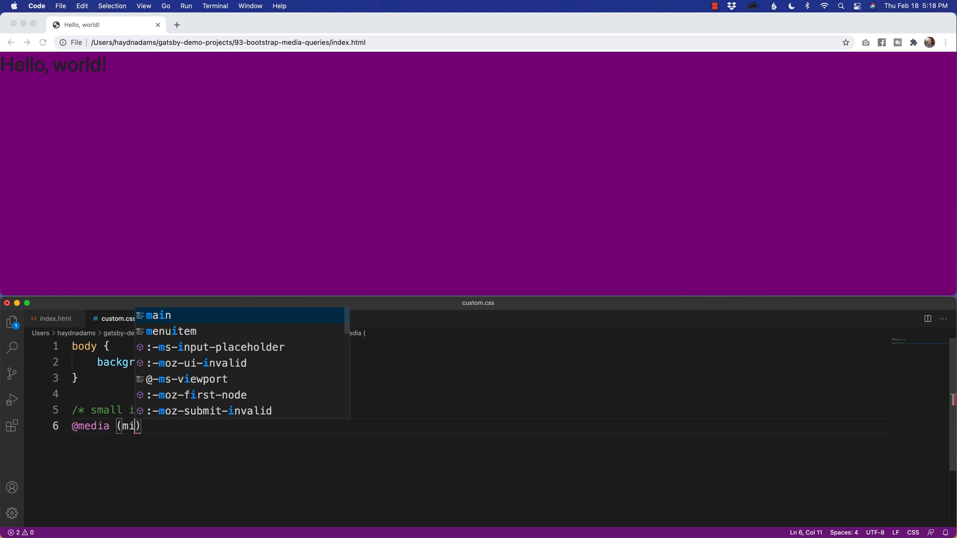
type("n-width")
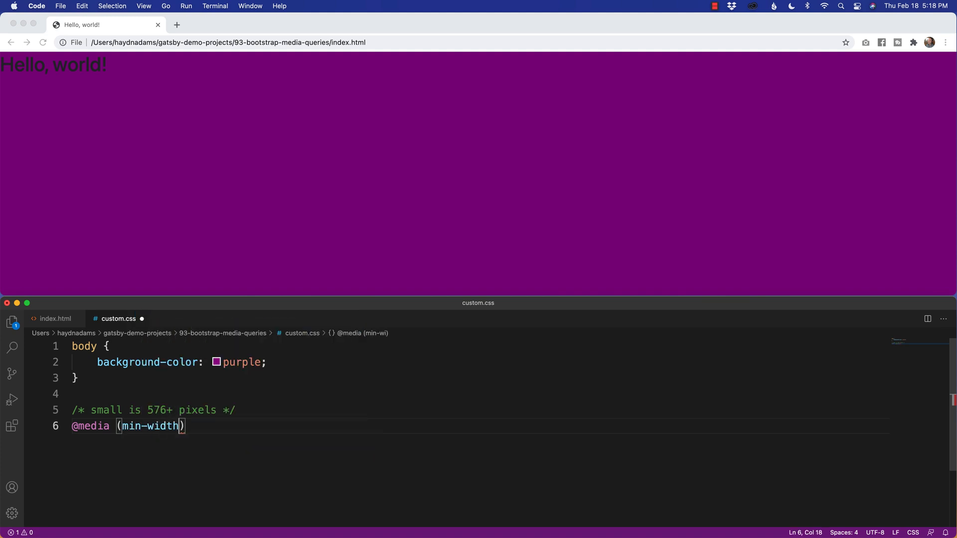
type(":")
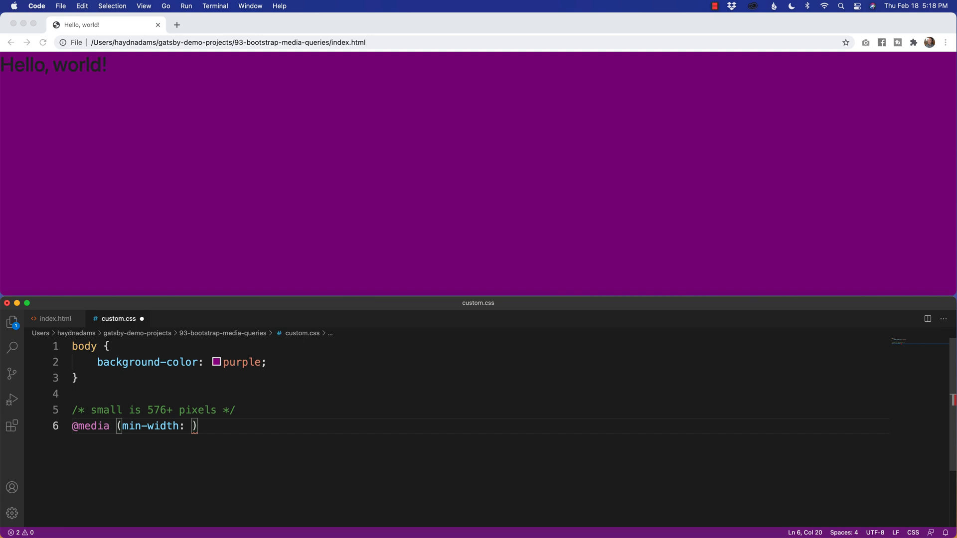
type("576")
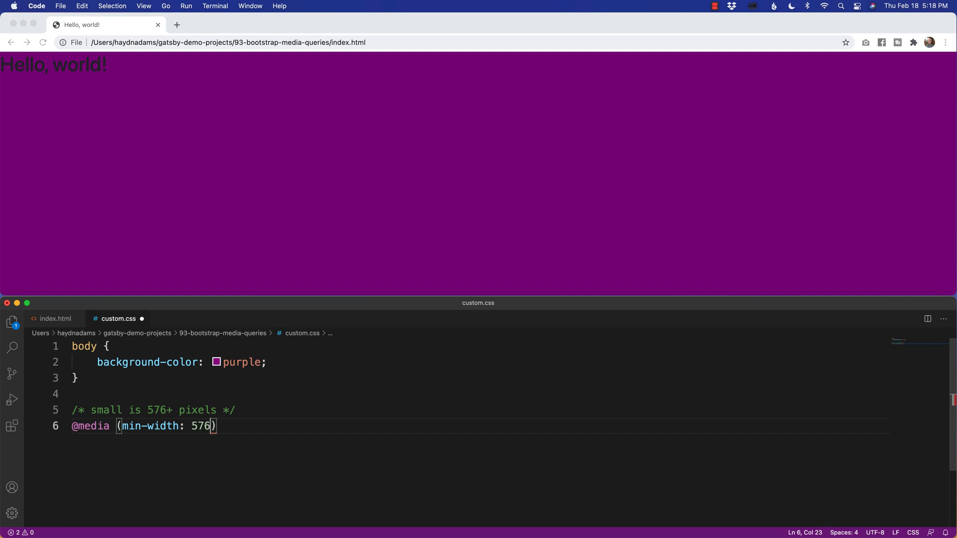
type("px")
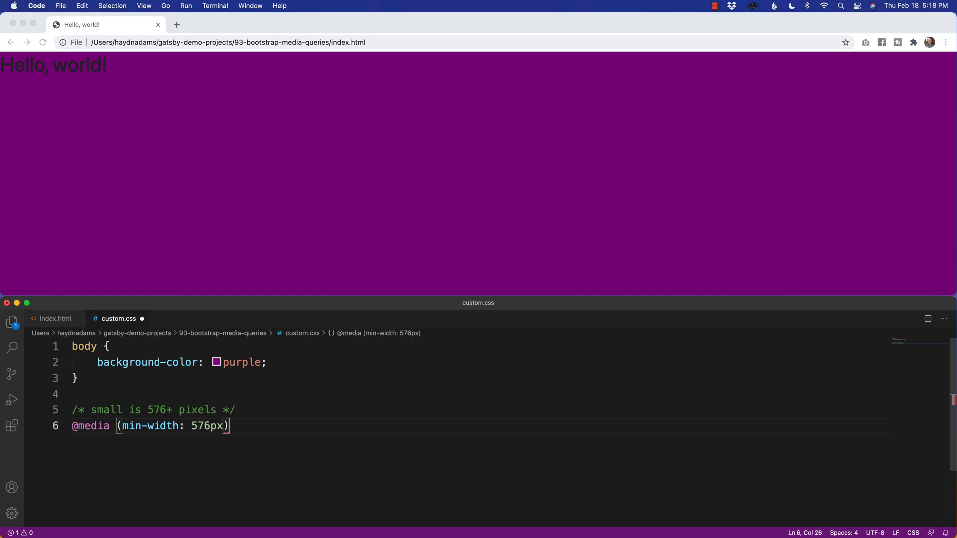
type("{")
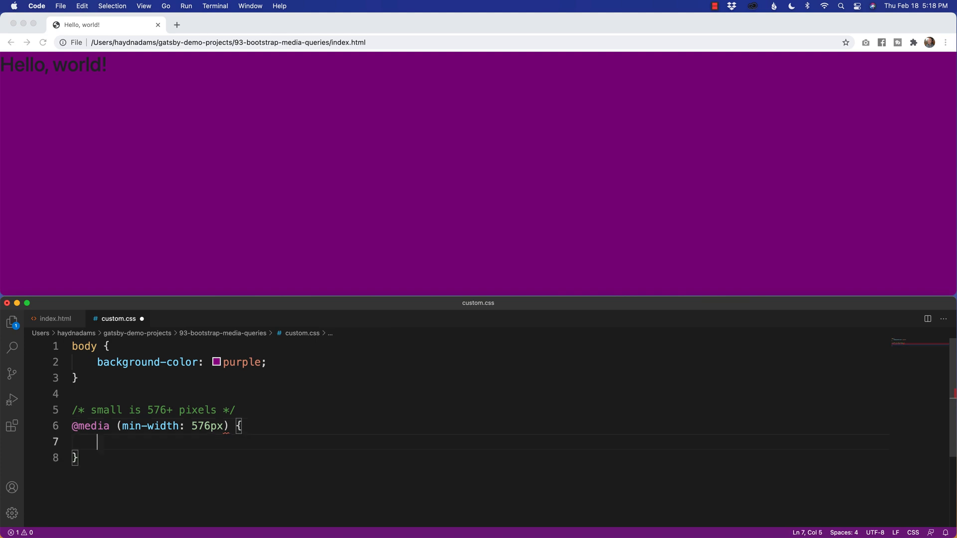
- Inside it, give body a background-color of green
type("body")
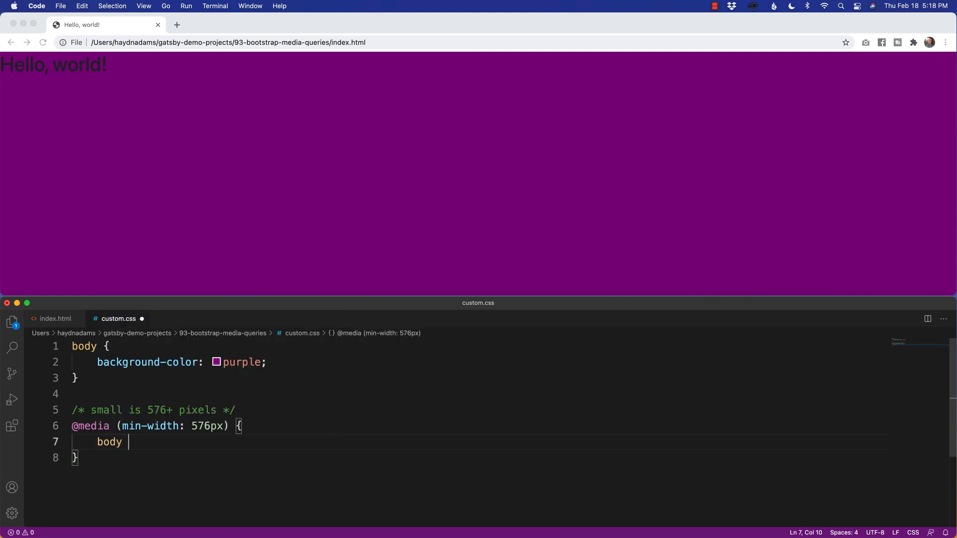
type("background-green")
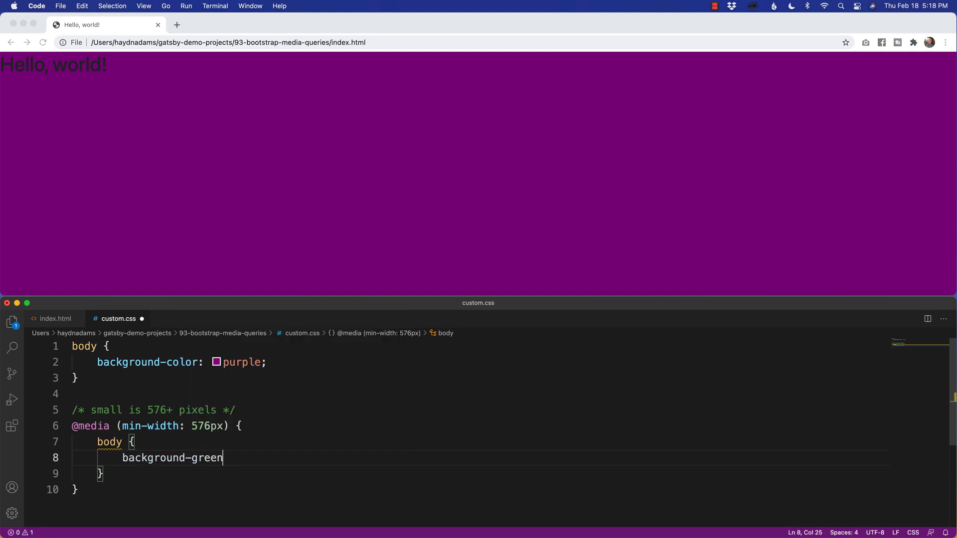
type("color")
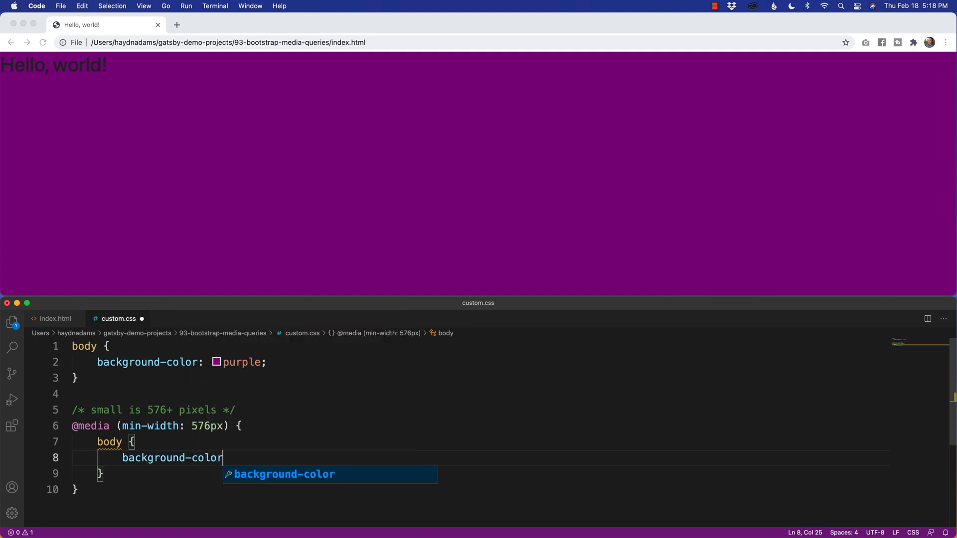
type(": green;")
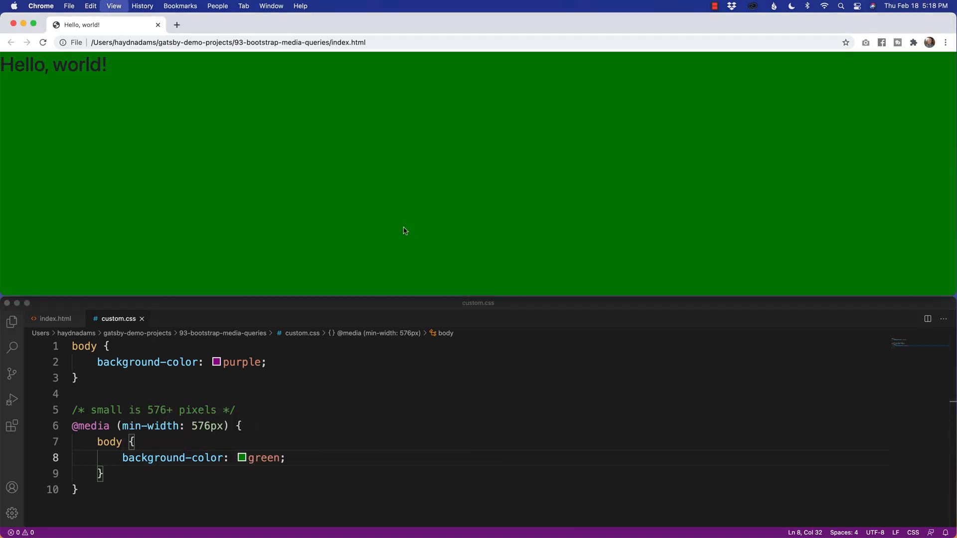
mouse_move(939, 117)
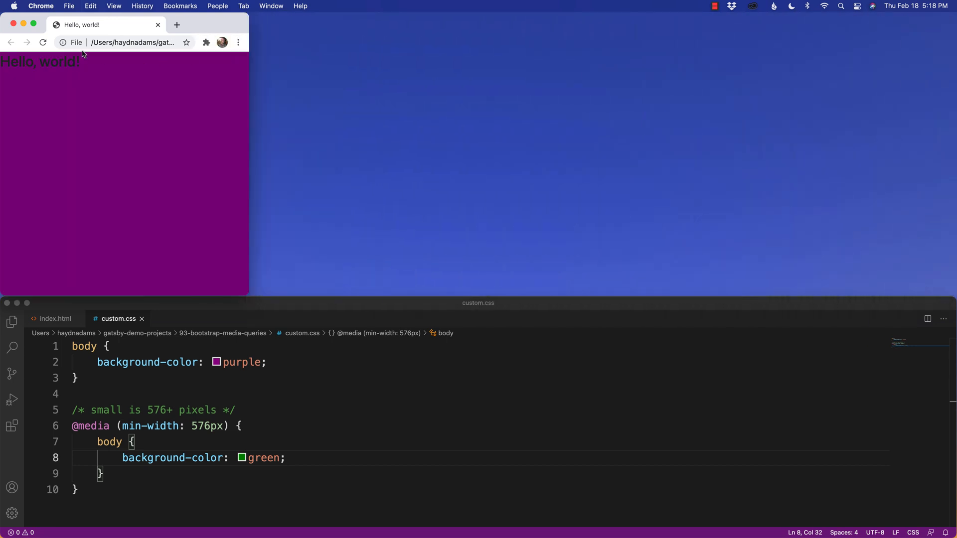
mouse_move(103, 226)
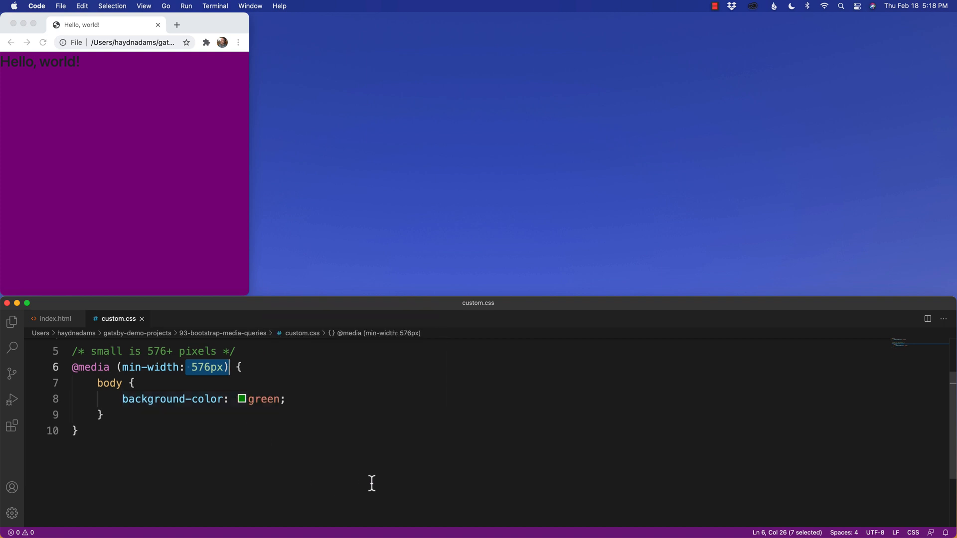
scroll("down", 3)
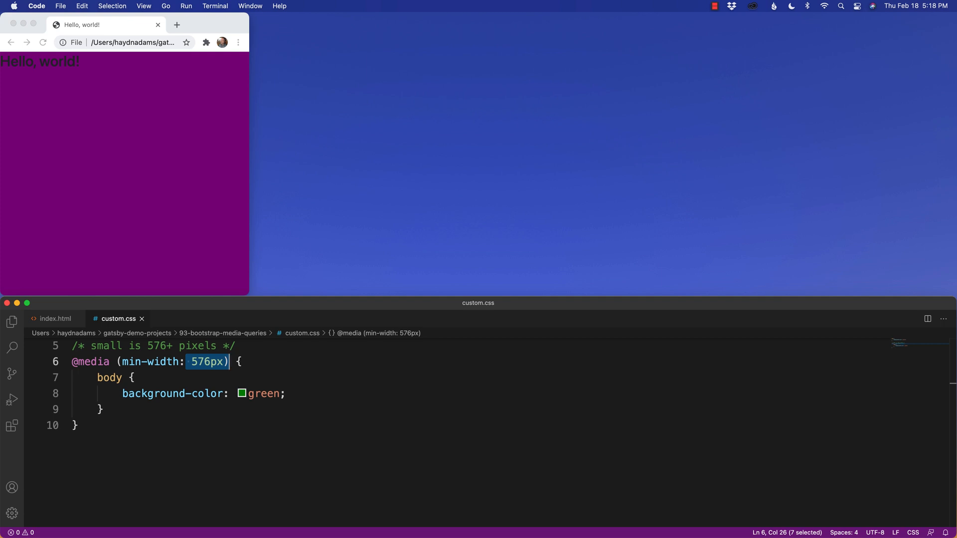
mouse_move(816, 210)
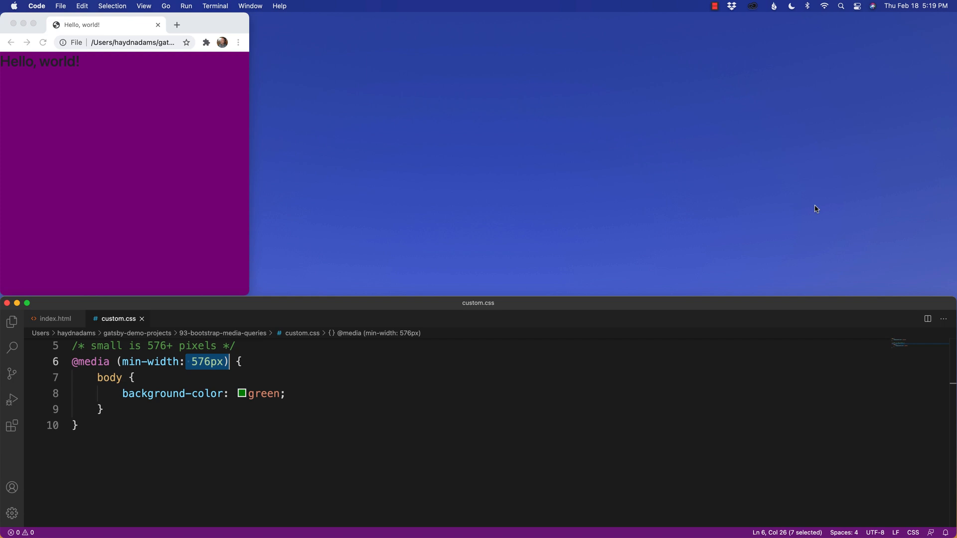
mouse_move(408, 346)
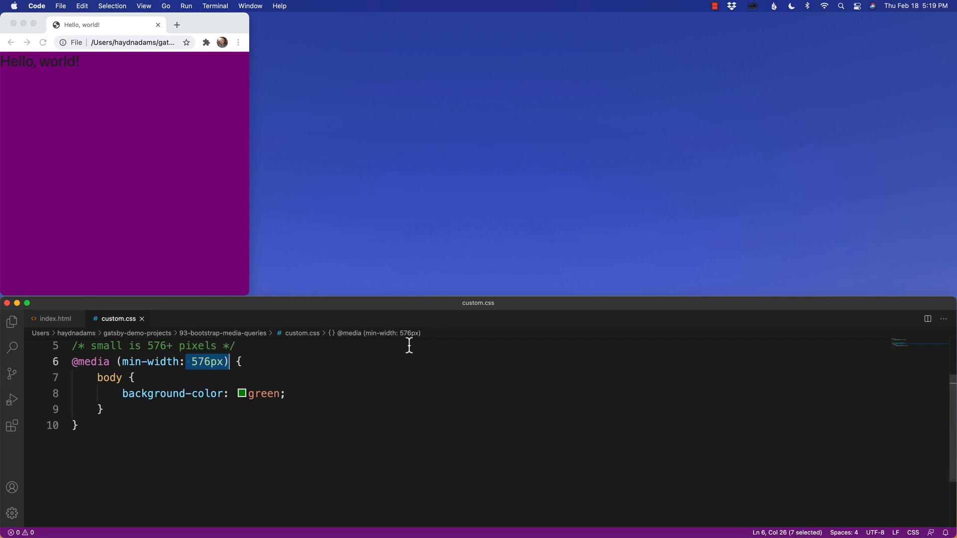
key("enter")
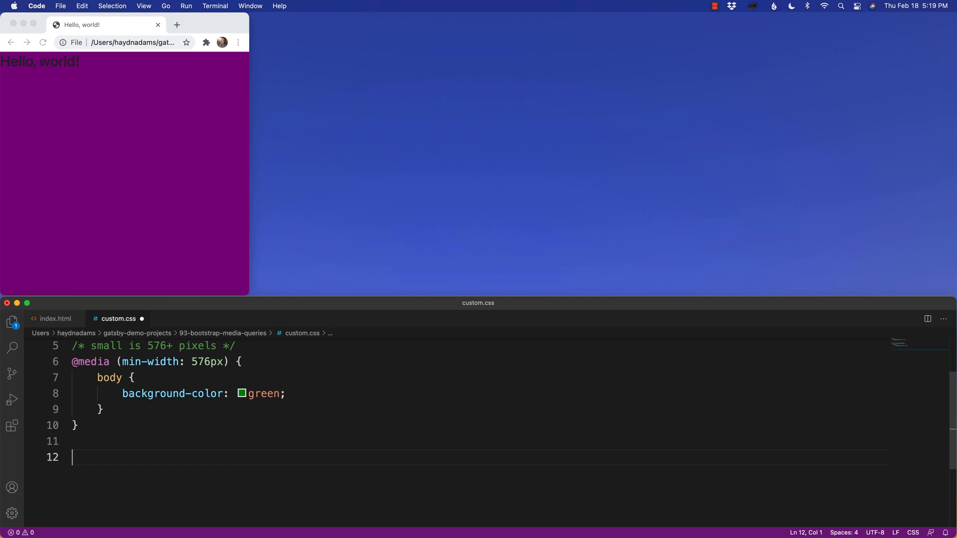
type("@")
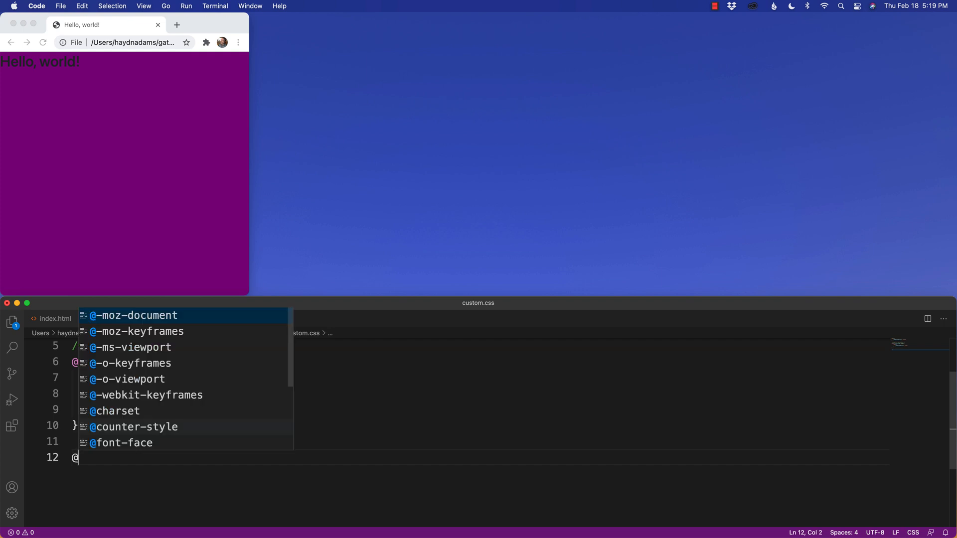
type("media (m")
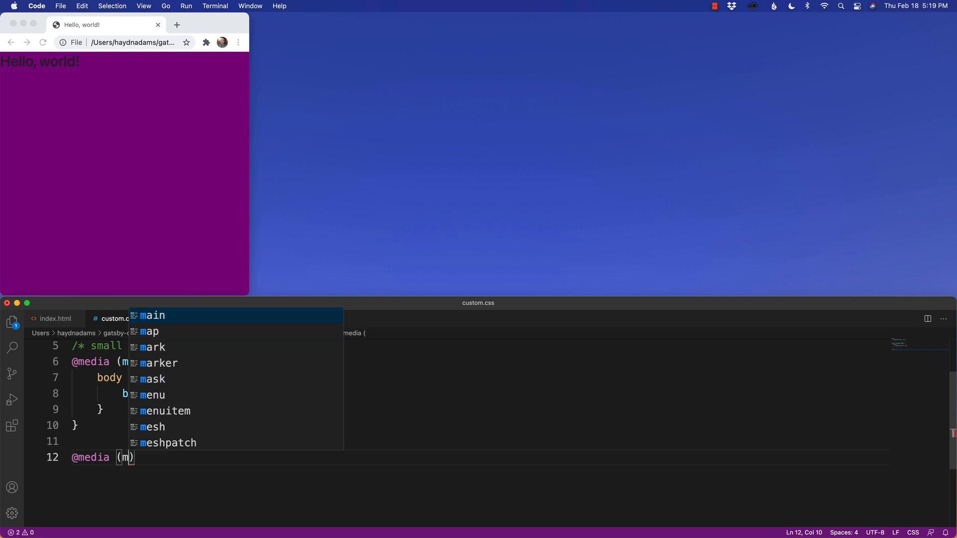
type("in-width")
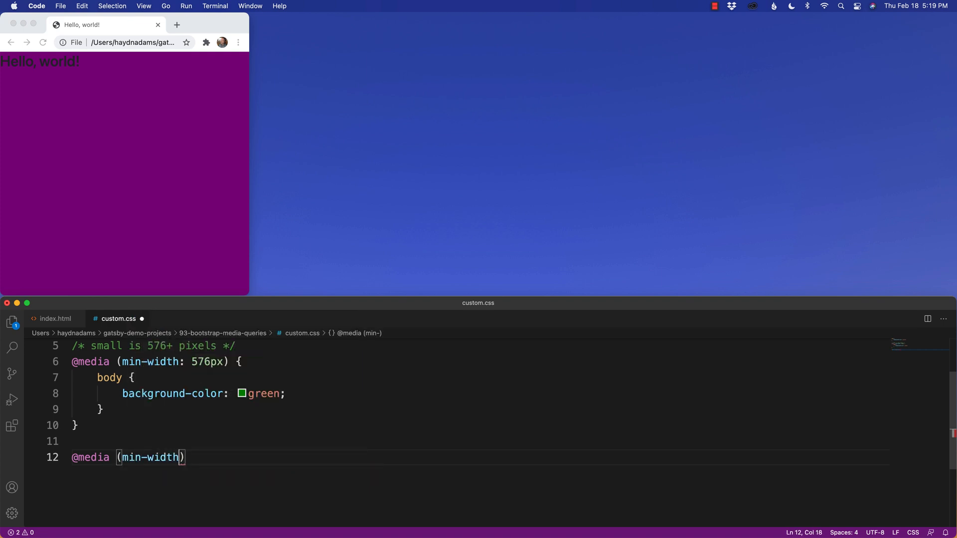
type(": 992px")
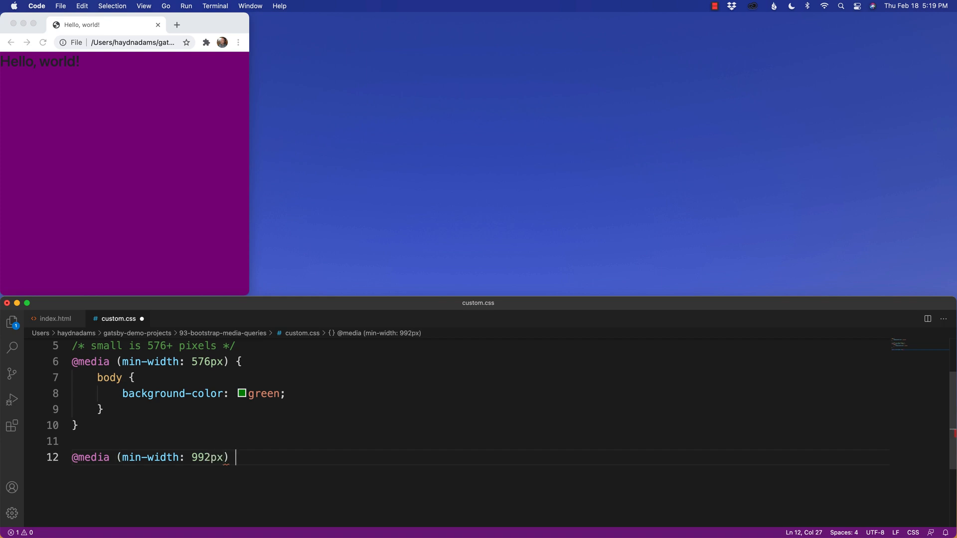
type("{")
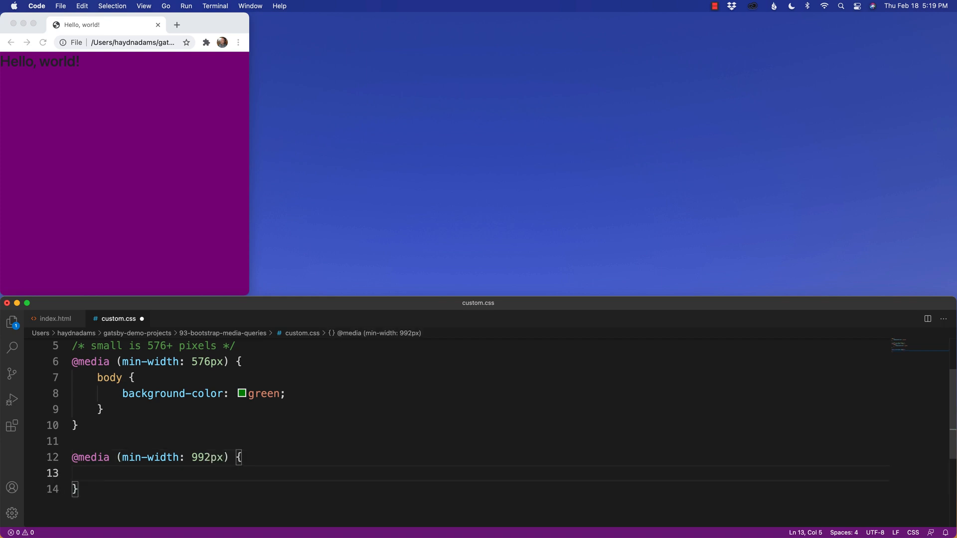
- Inside it, give body a background-color of red, removing a stray padding word
type("body P")
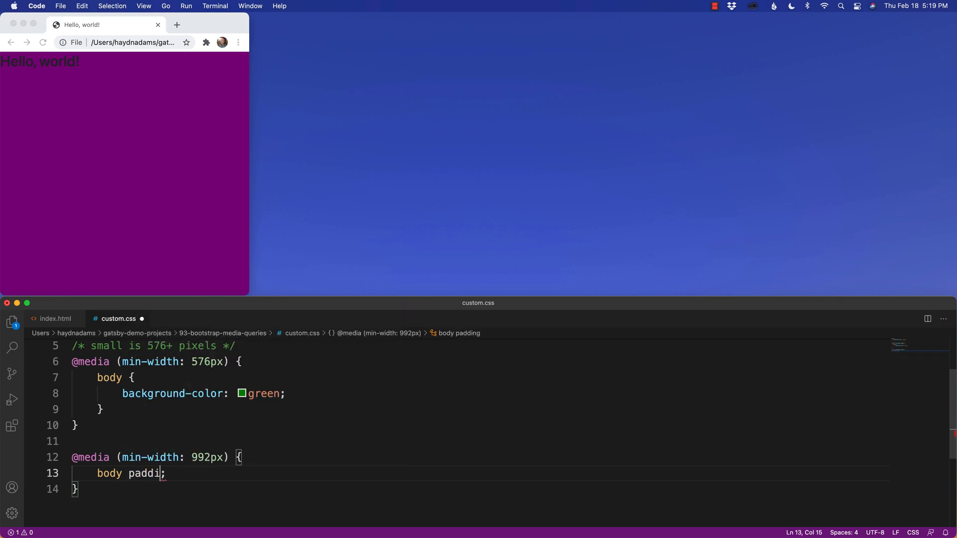
key("backspace")
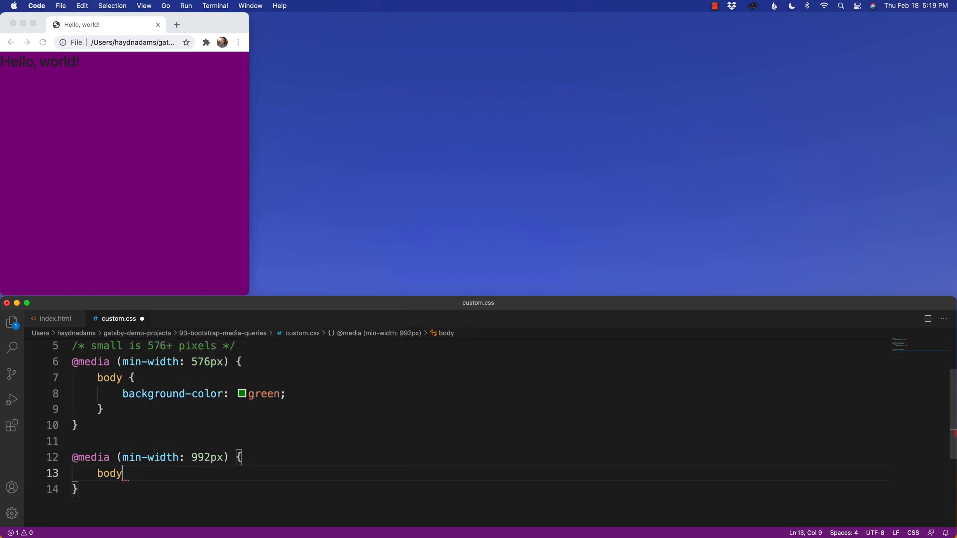
type("{")
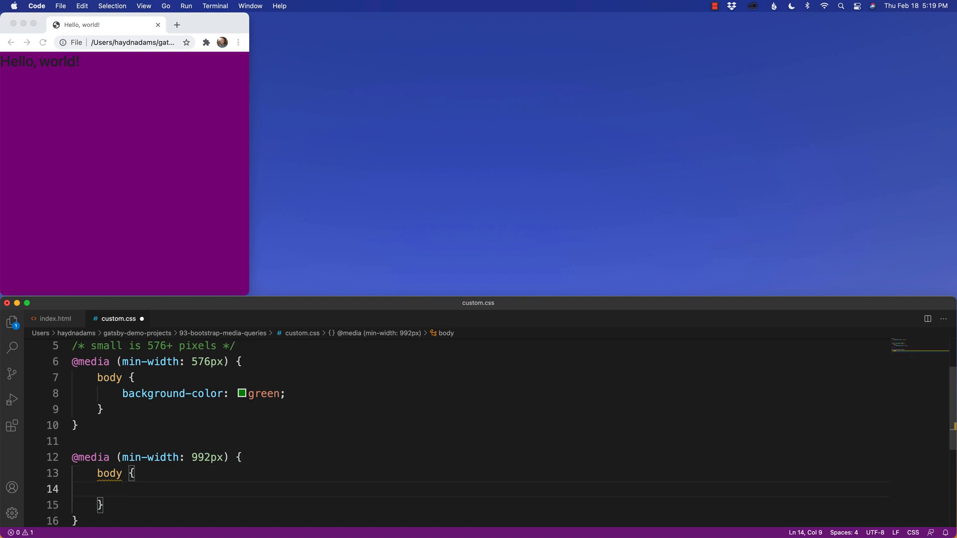
type("background-color: r;")
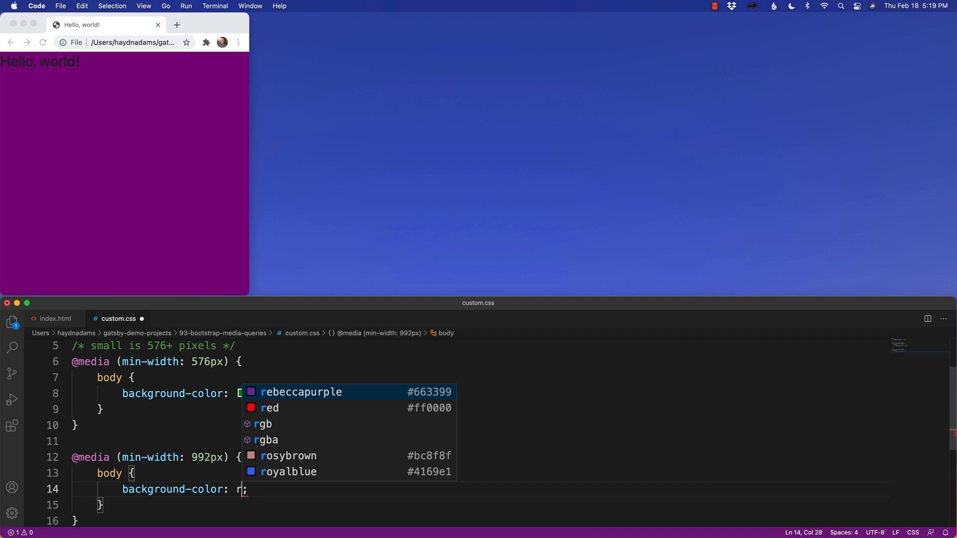
type("ed")
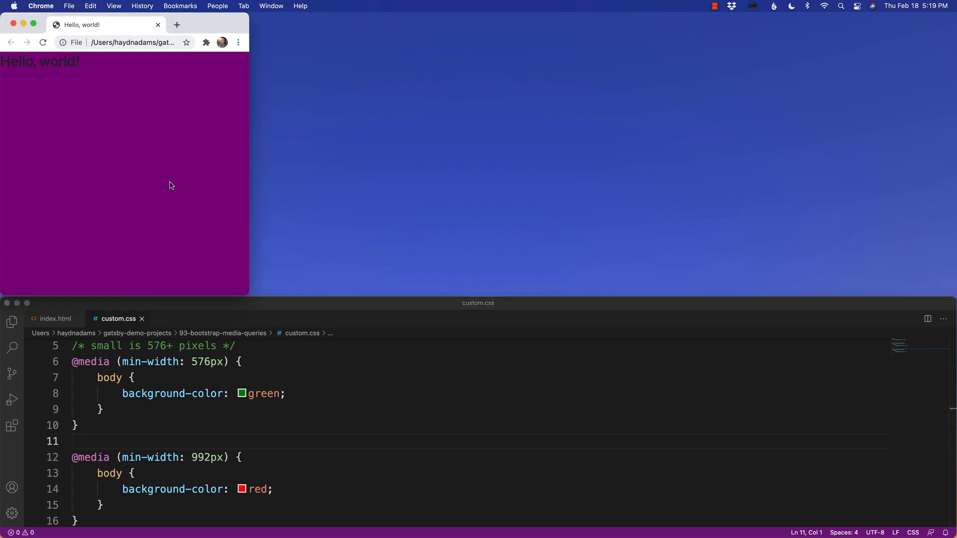
mouse_move(238, 143)
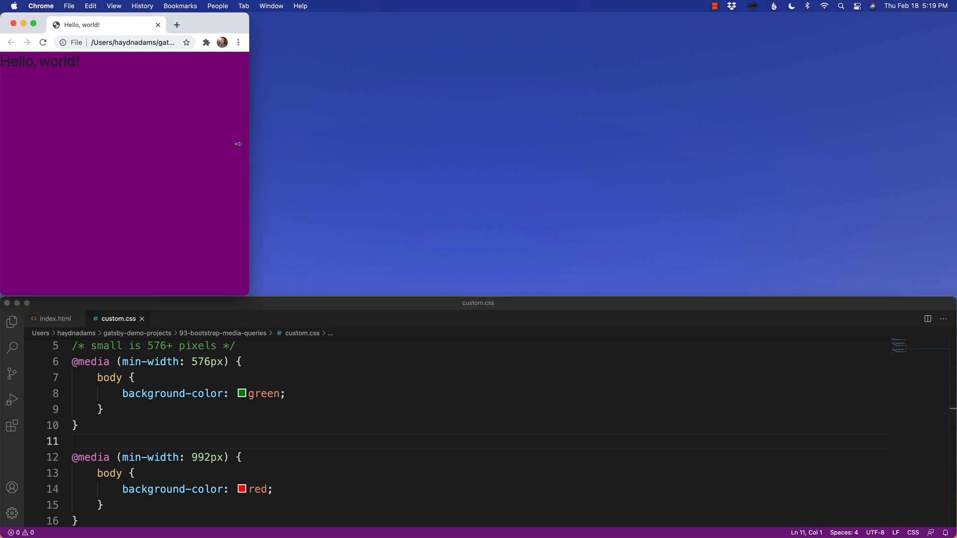
- Widen the Chrome window until the background turns green, then red at full width
left_click_drag(249, 151, 417, 152)
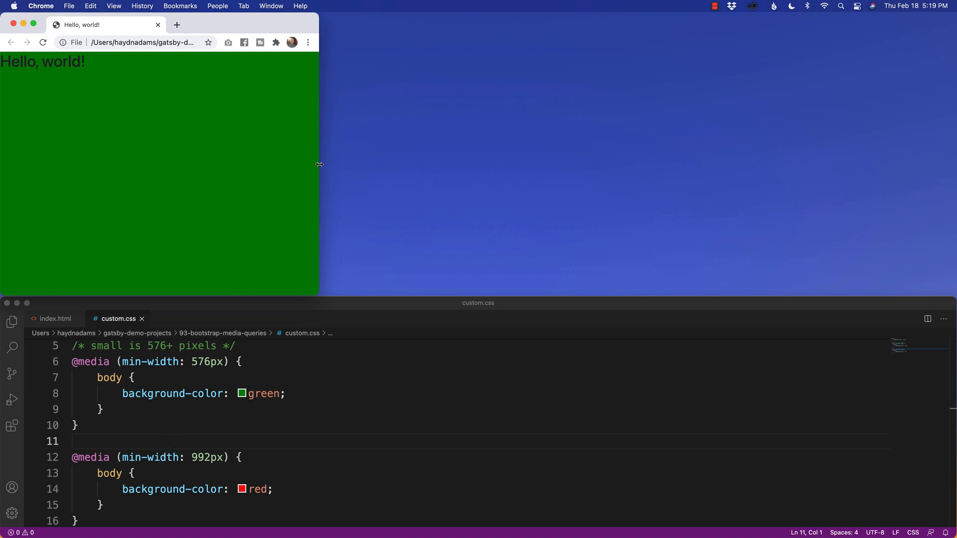
left_click_drag(319, 164, 521, 182)
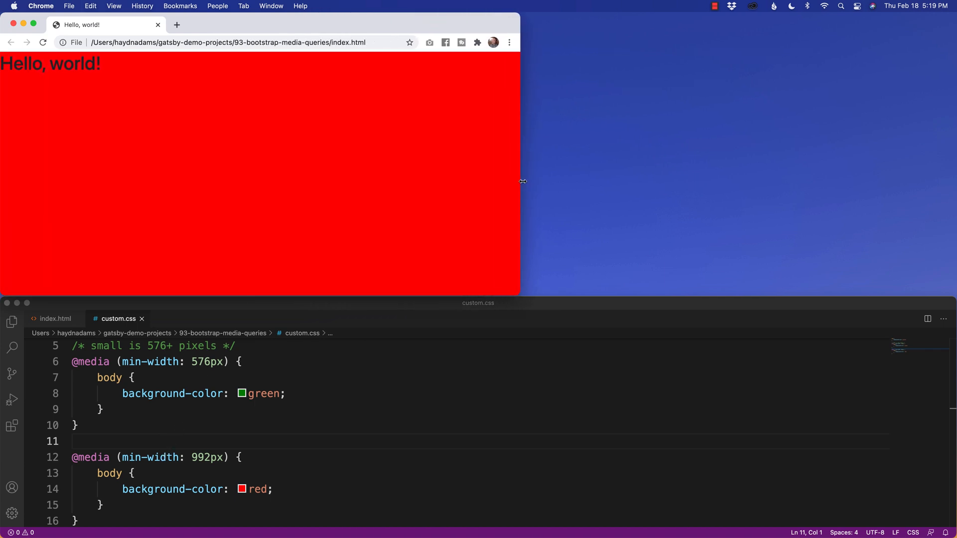
left_click_drag(520, 181, 907, 199)
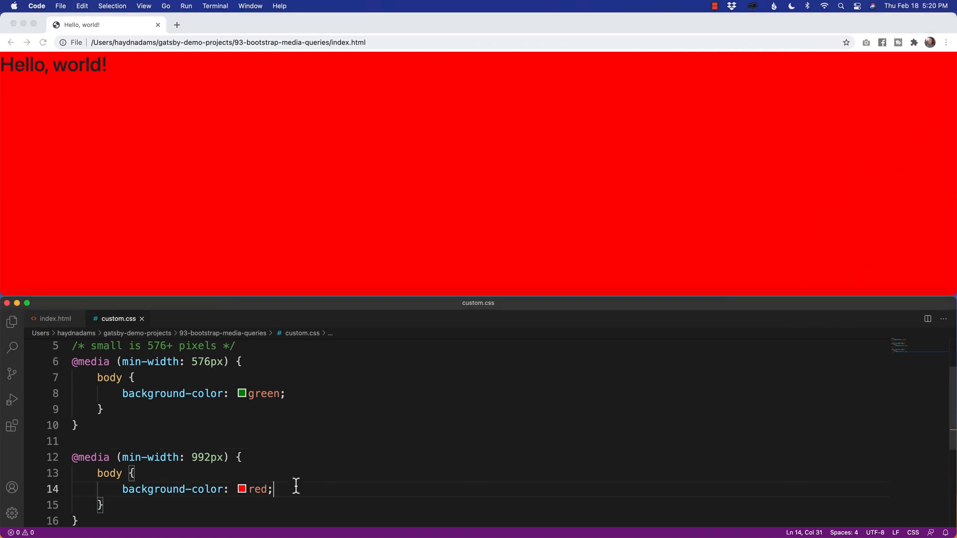
type("grey")
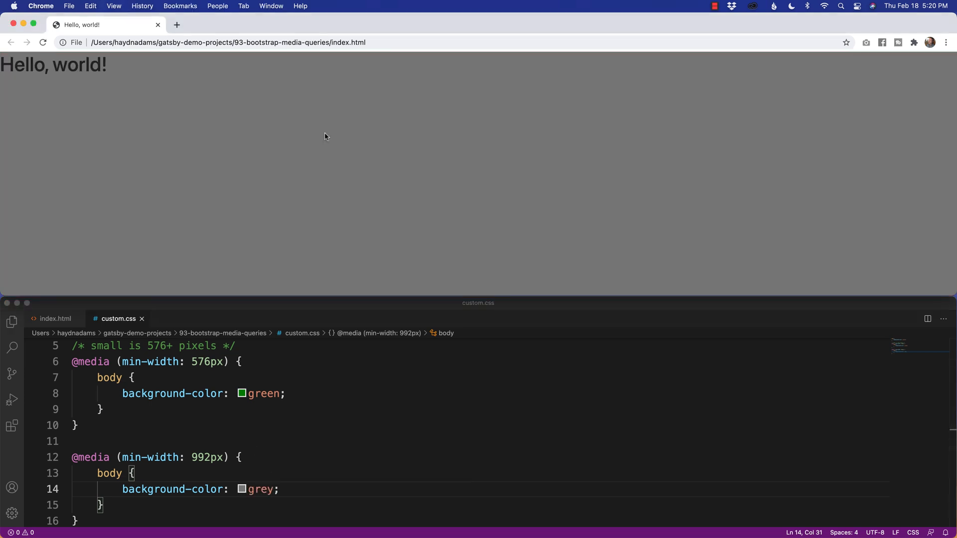
mouse_move(325, 158)
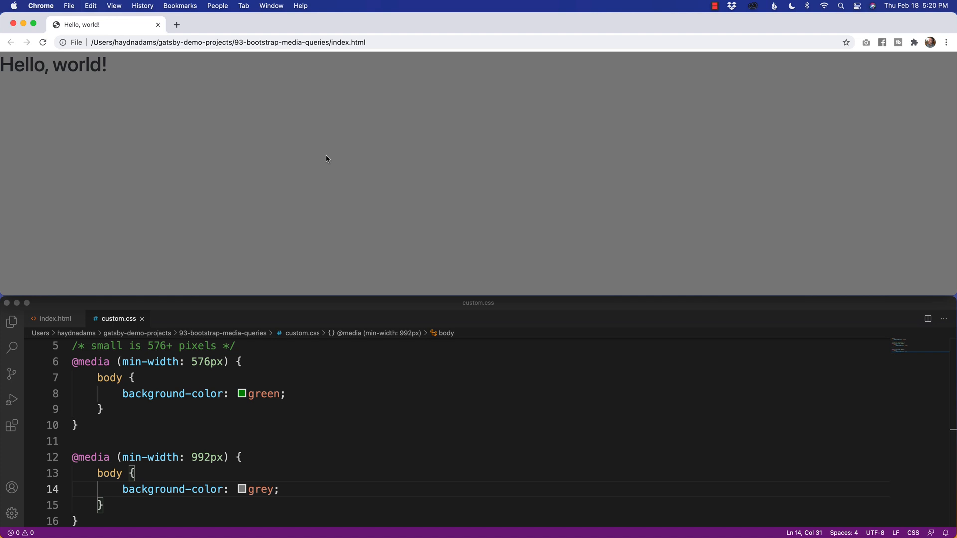
mouse_move(343, 147)
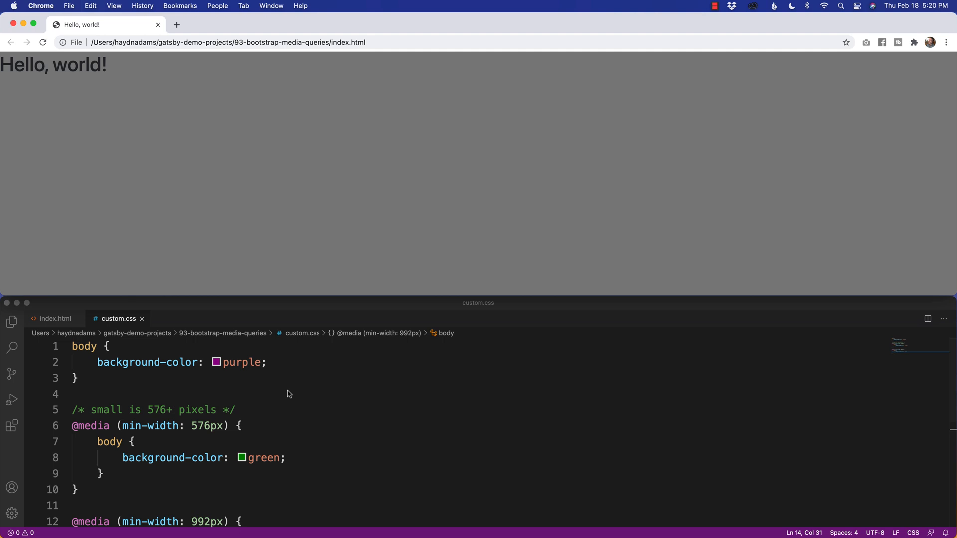
mouse_move(98, 396)
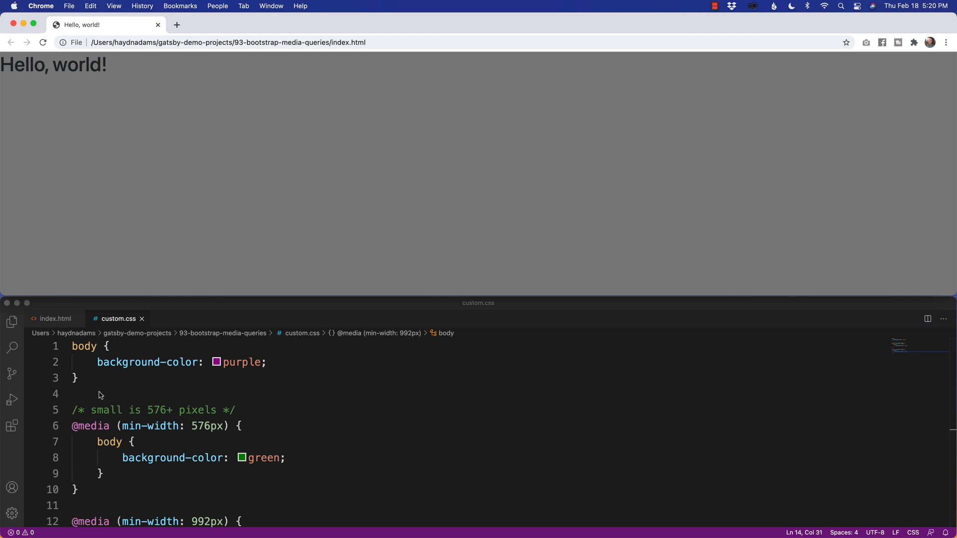
mouse_move(290, 246)
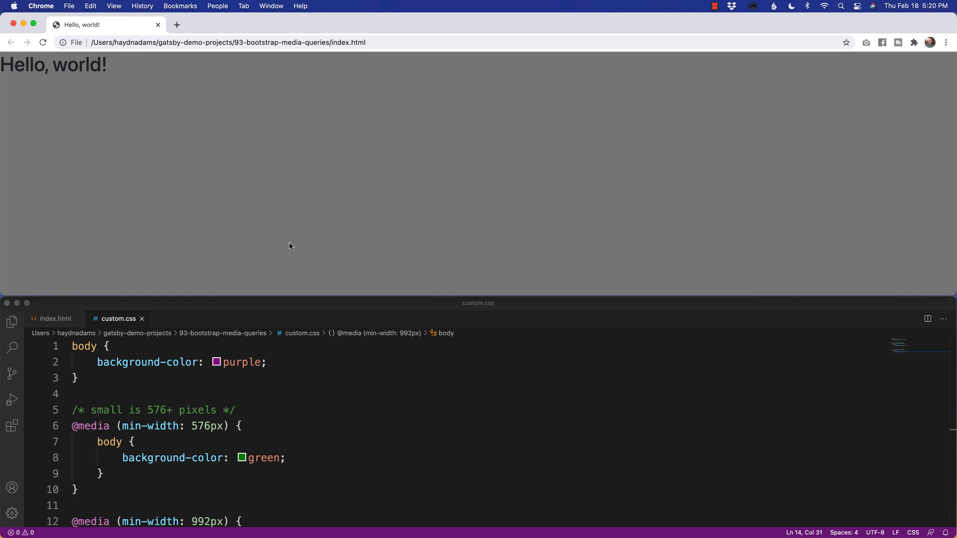
mouse_move(362, 234)
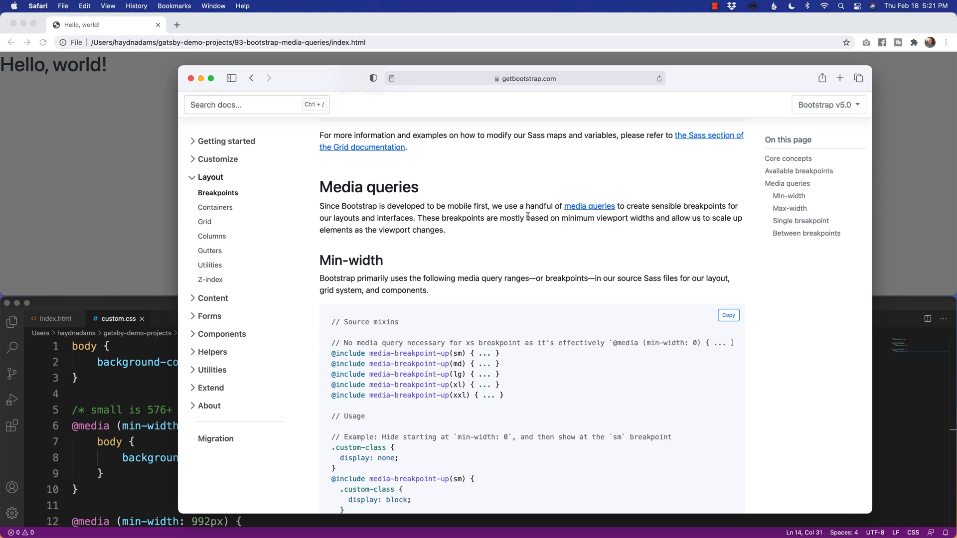
- Scroll to and highlight the sentence about media queries going the other direction
scroll("down", 3)
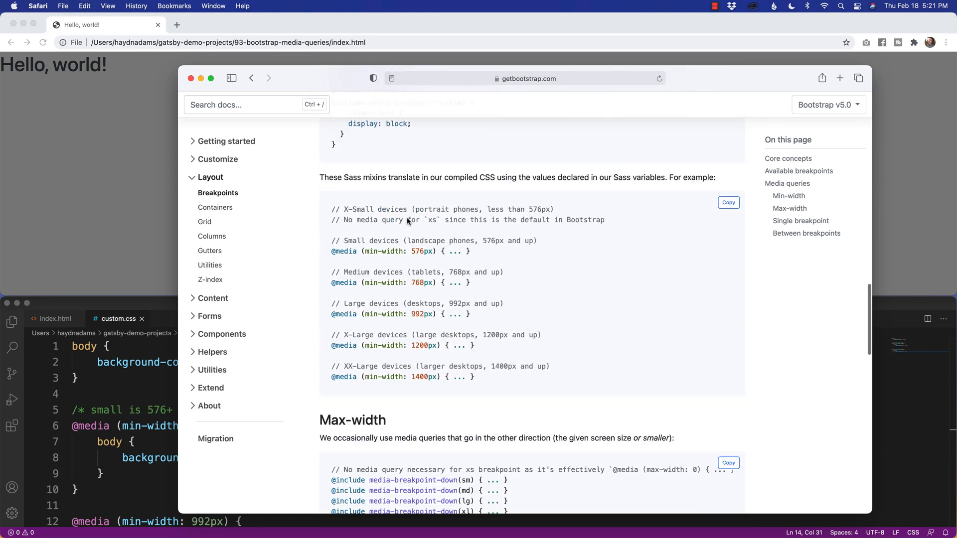
scroll("down", 3)
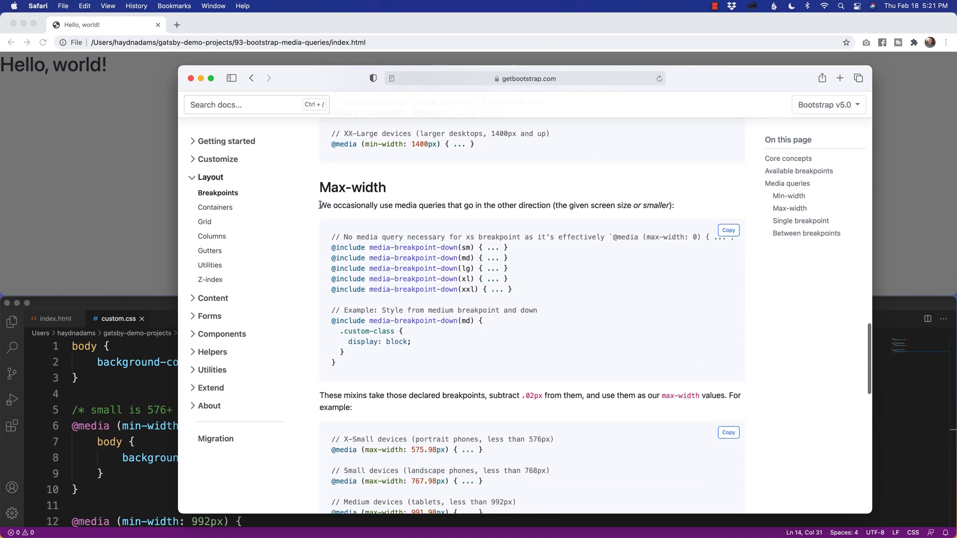
left_click_drag(319, 205, 563, 205)
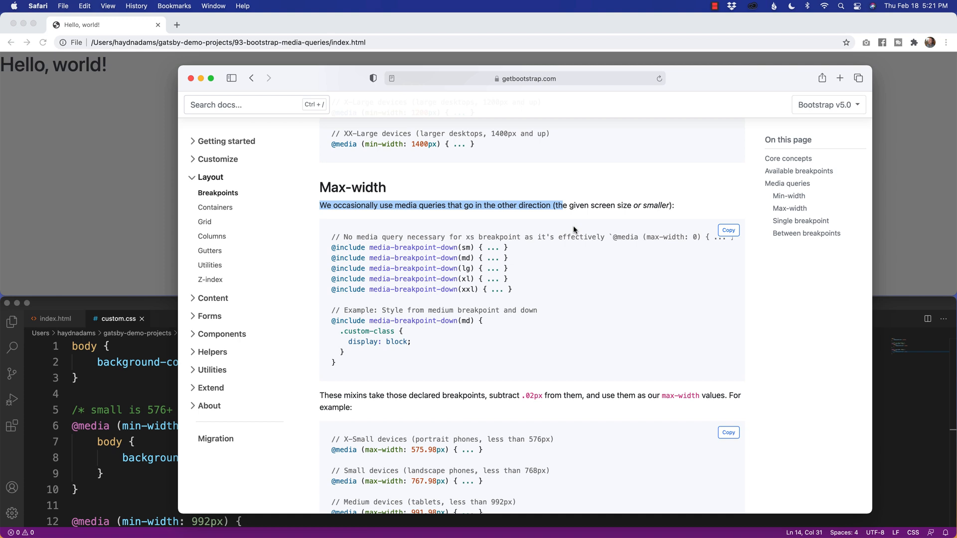
- Reach the Max-width section and highlight the X-Small devices, less than 576px comment
scroll("down", 3)
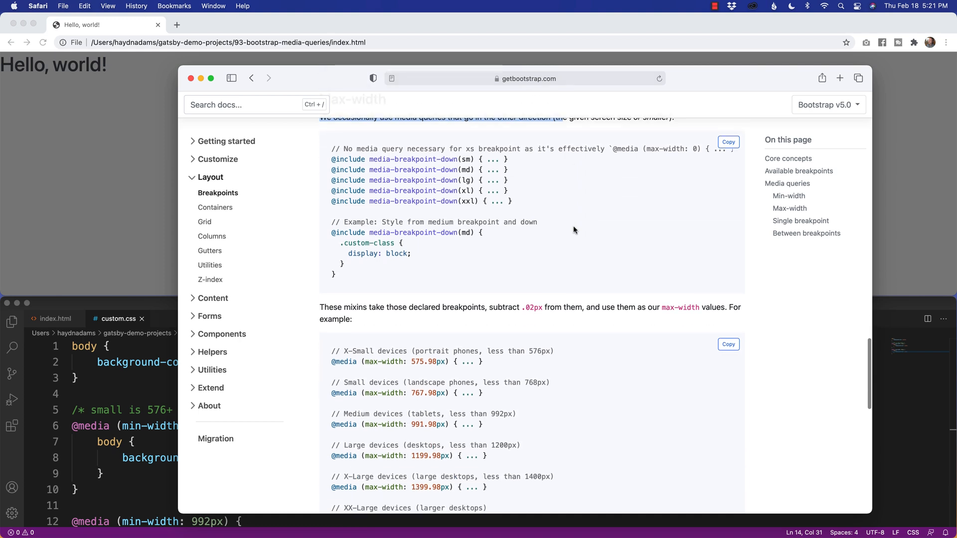
scroll("down", 3)
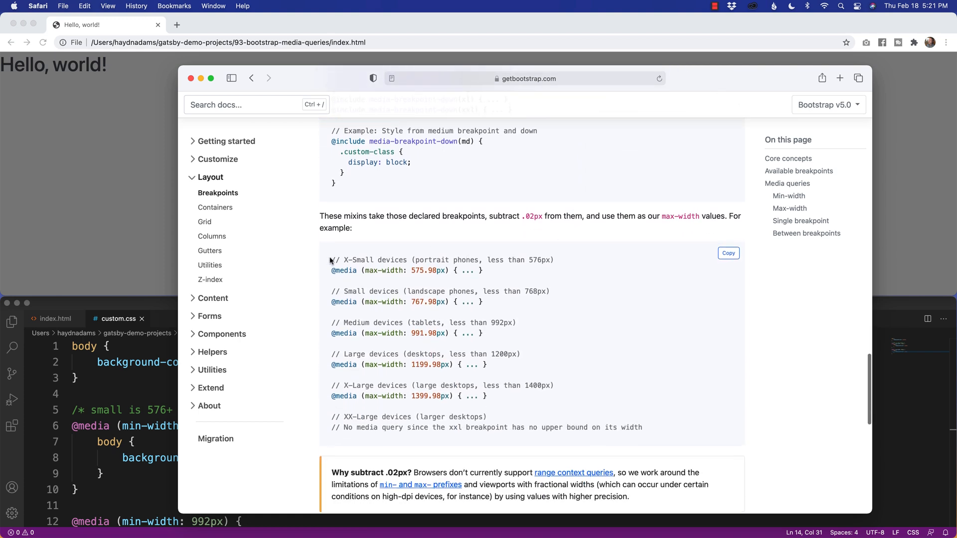
left_click_drag(331, 260, 554, 259)
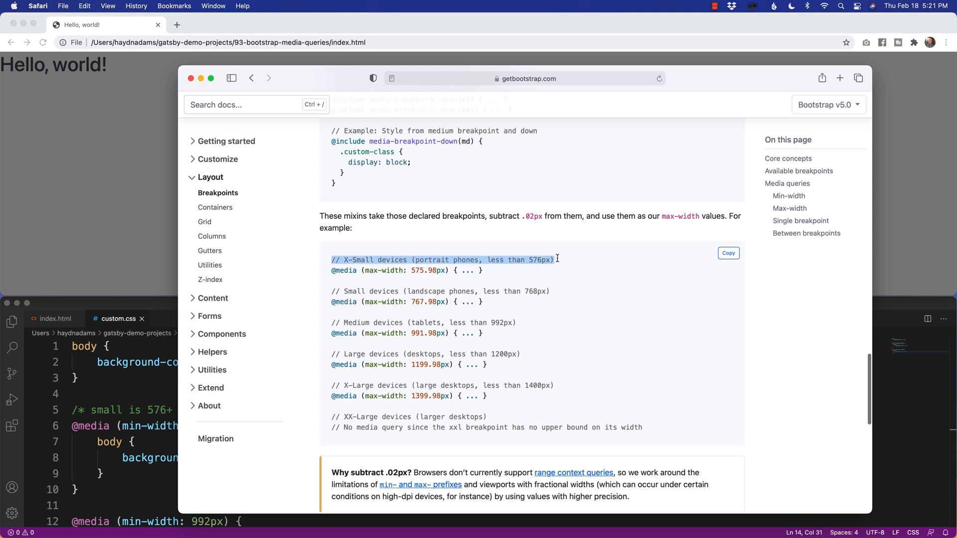
scroll("down", 3)
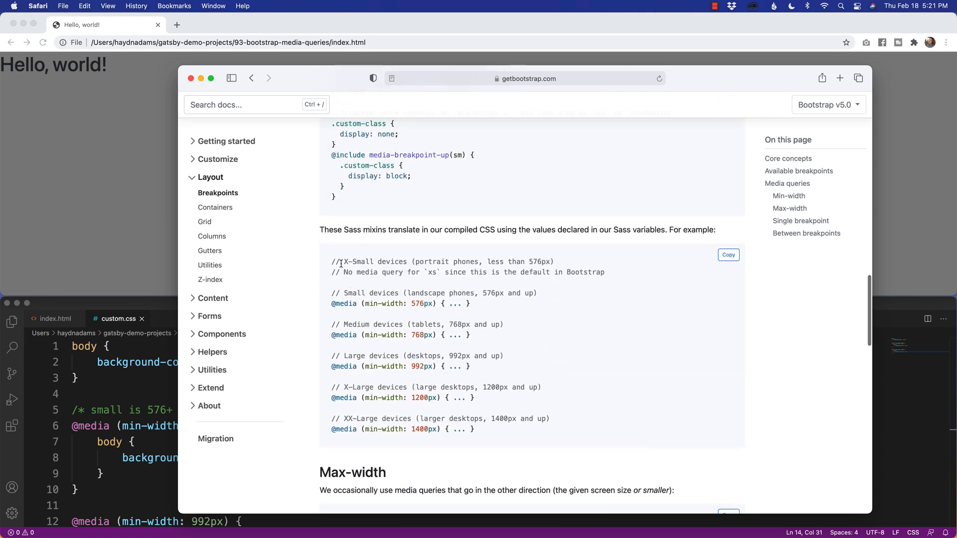
left_click_drag(335, 261, 601, 272)
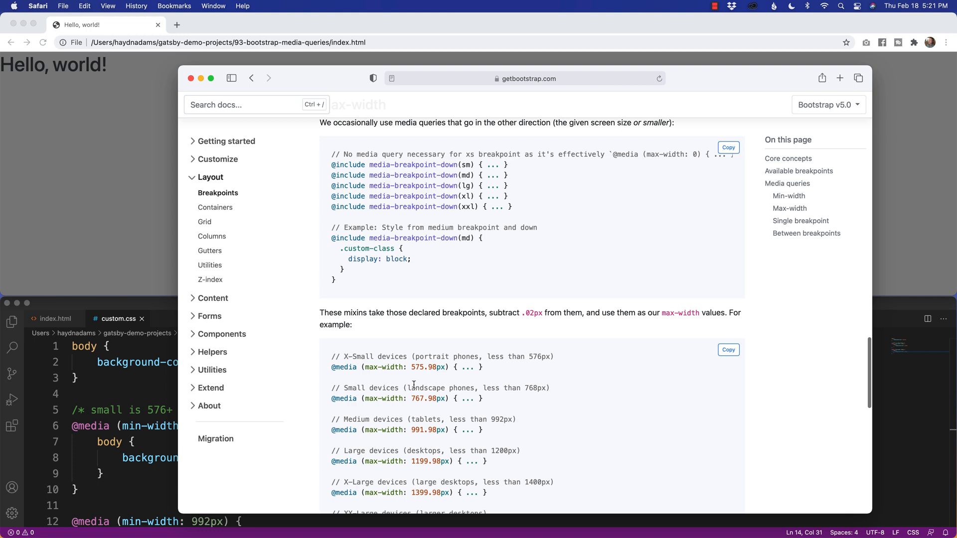
mouse_move(365, 379)
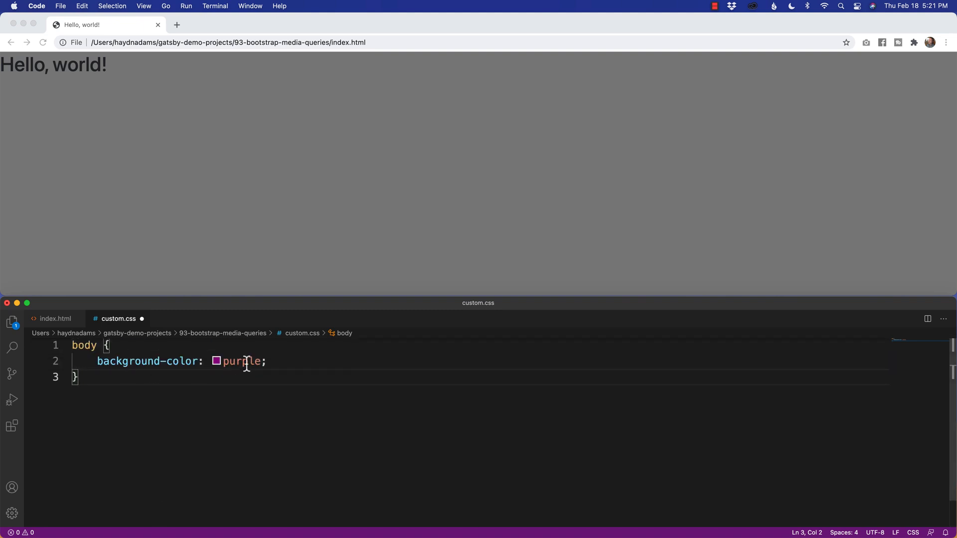
type("grey")
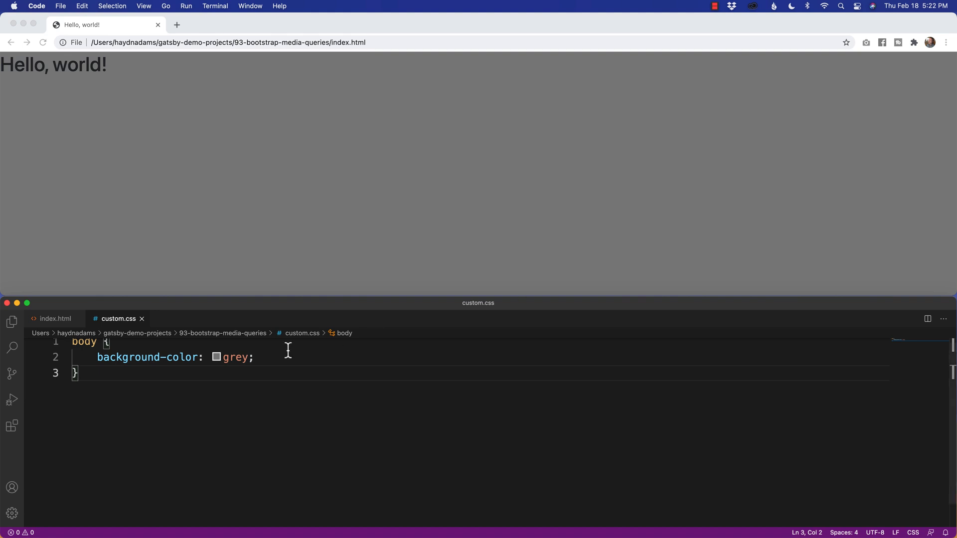
mouse_move(131, 385)
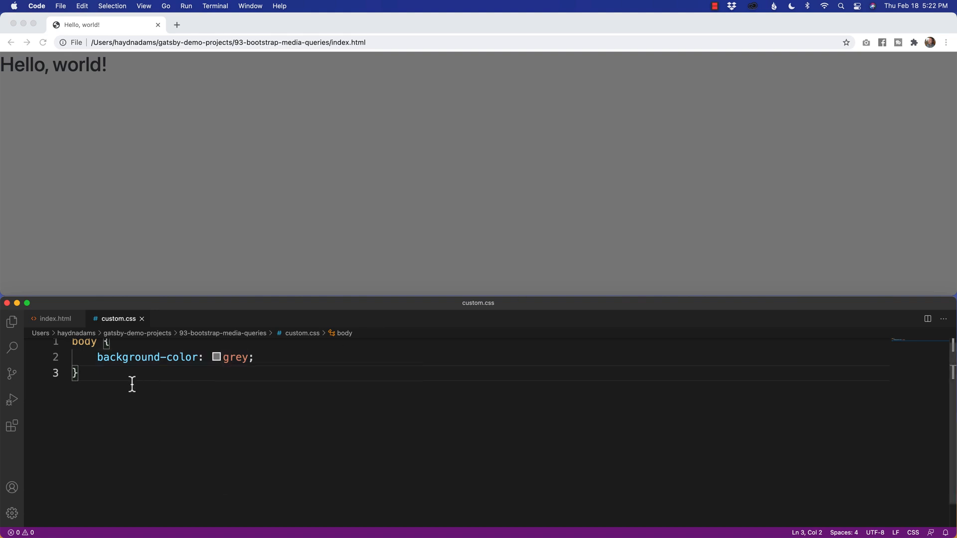
key("enter")
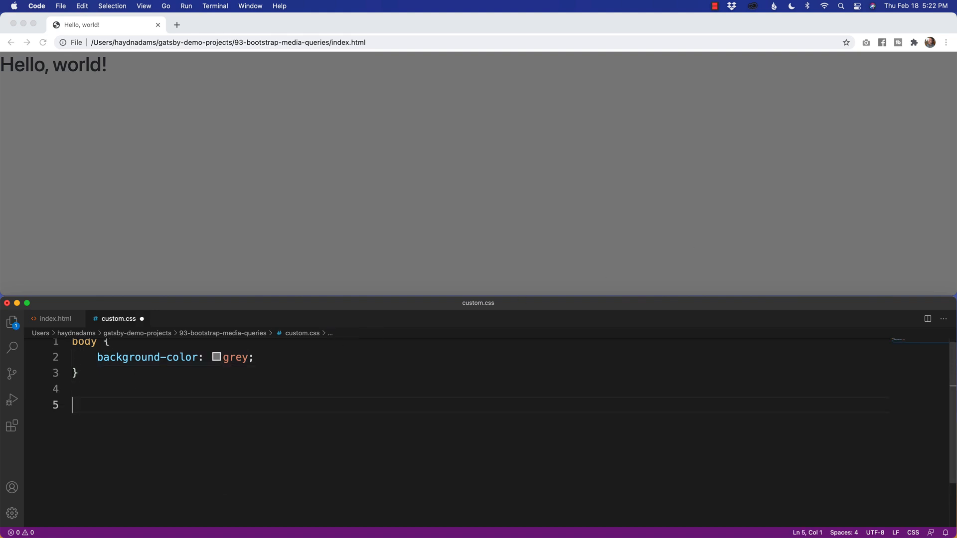
type("@media")
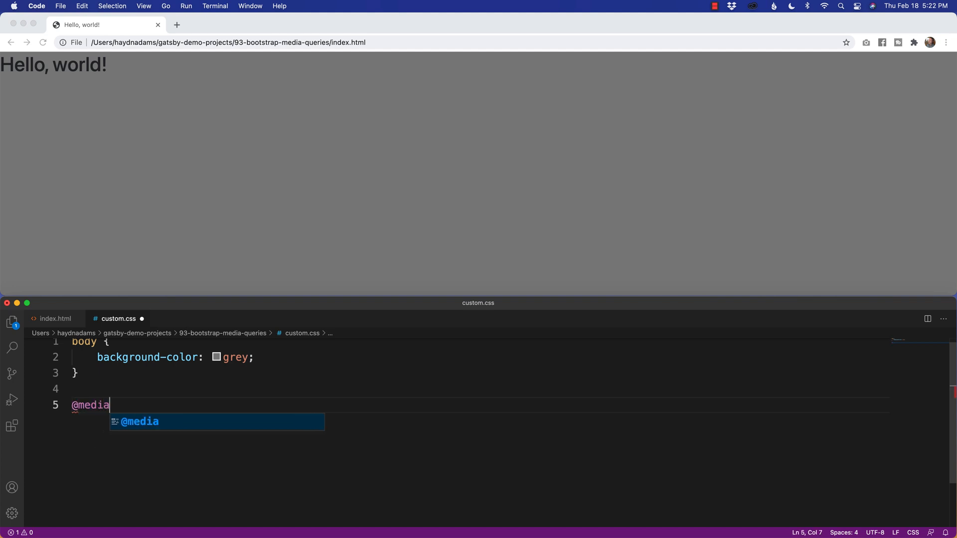
type("(max-width:")
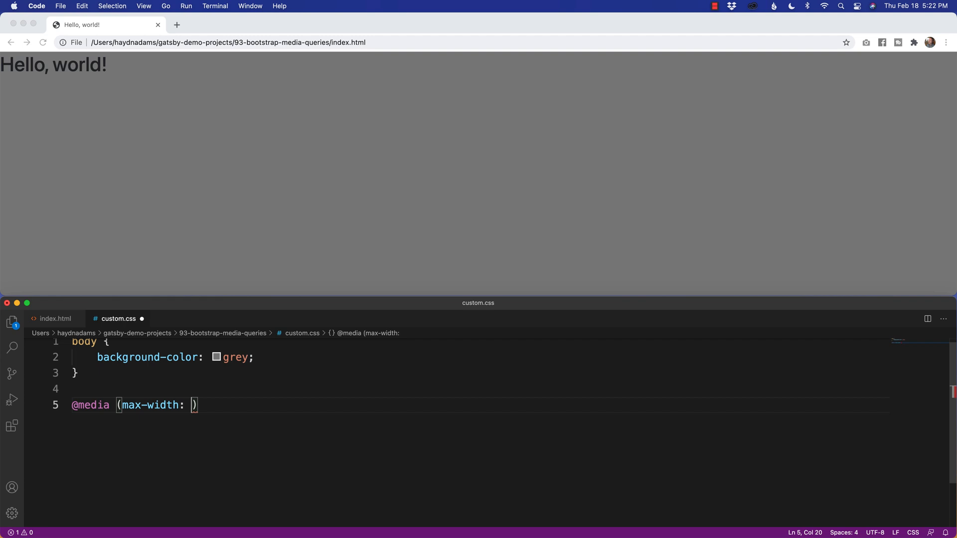
type("575.")
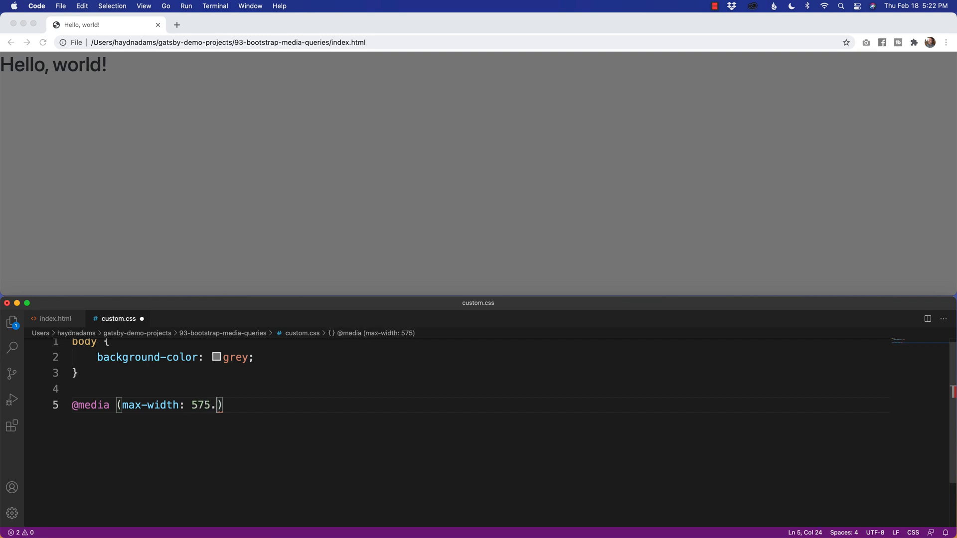
type("98x")
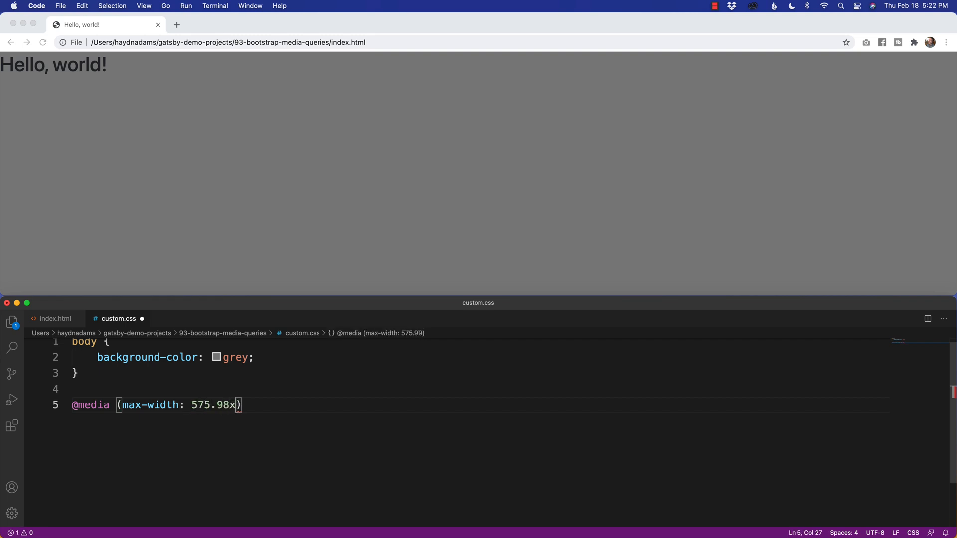
type("p")
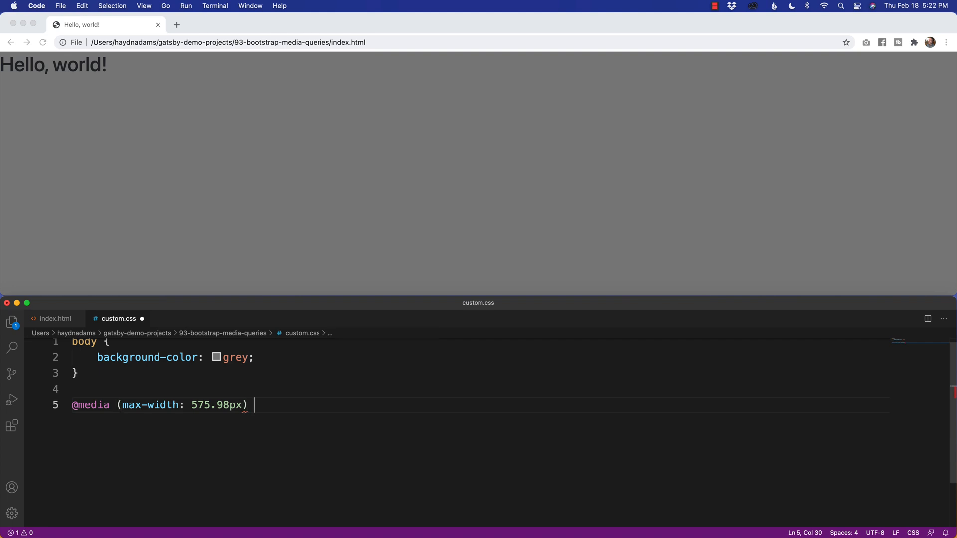
type("{")
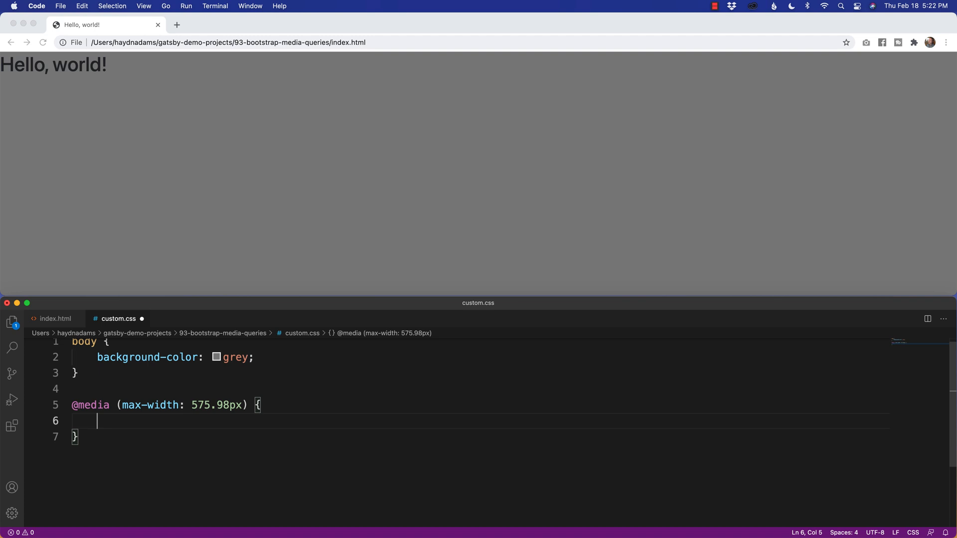
- Inside it, give body a background-color of green
type("body {")
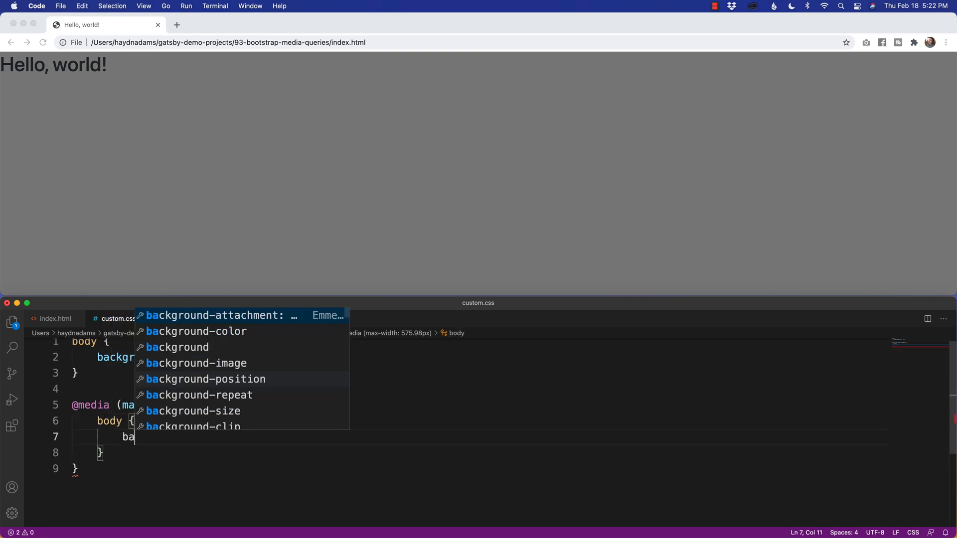
type("ckground-color")
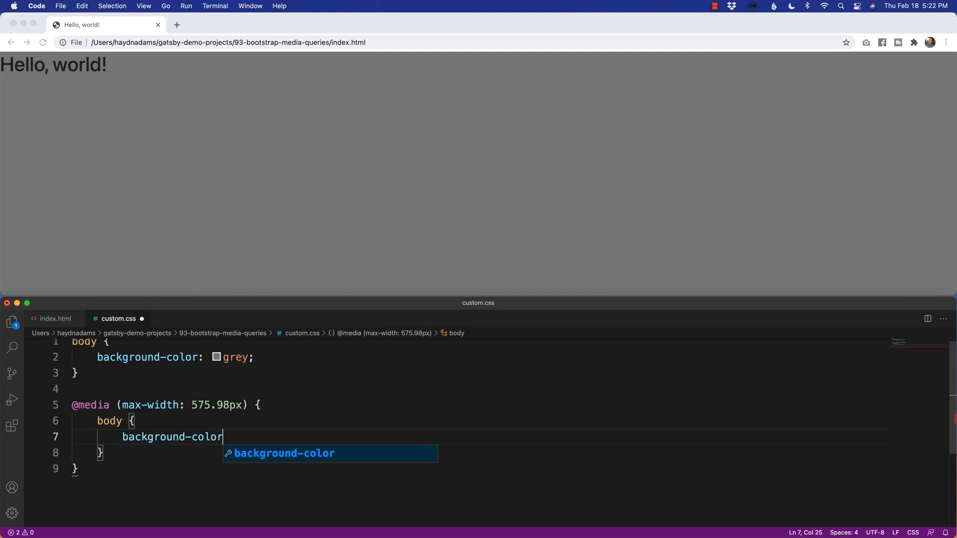
type(": greenl")
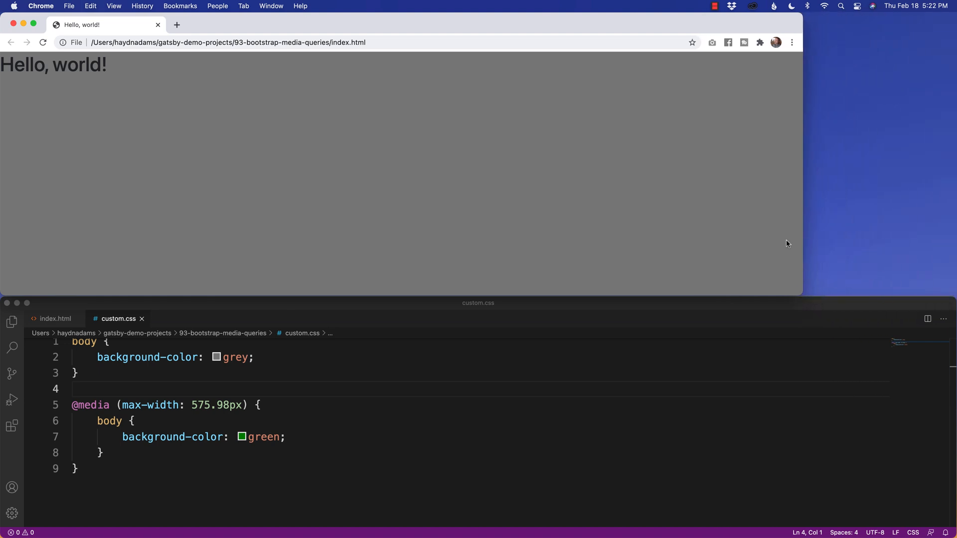
left_click_drag(801, 184, 428, 185)
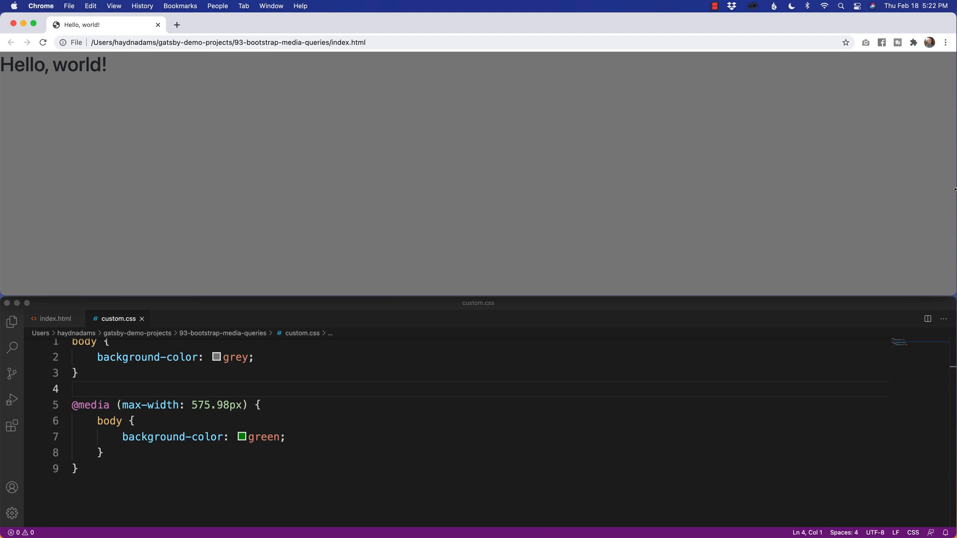
mouse_move(537, 207)
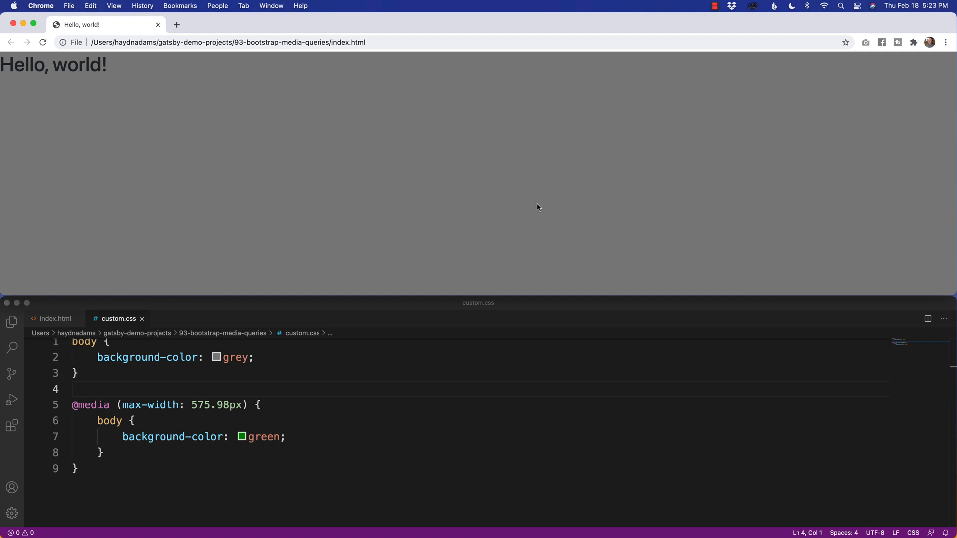
mouse_move(512, 316)
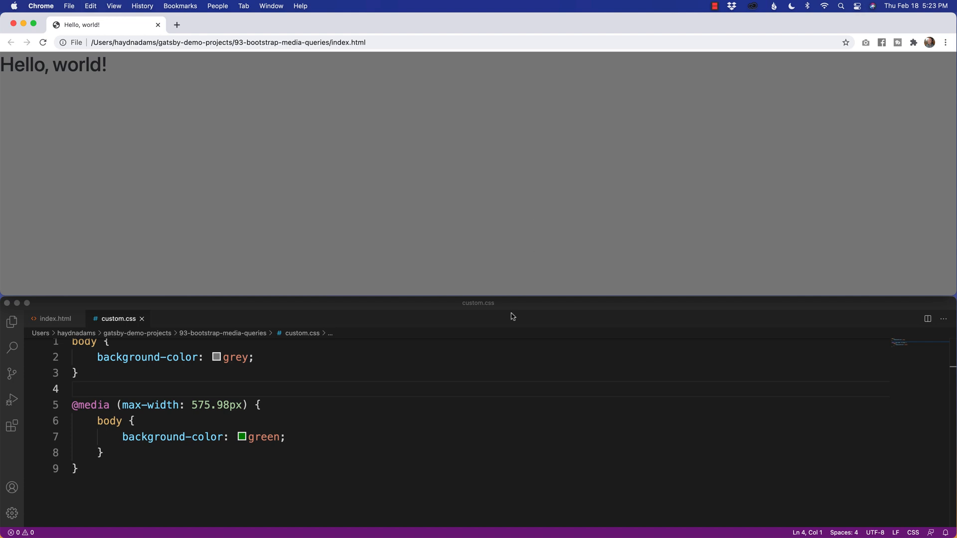
- Refocus the VS Code editor on custom.css
left_click(132, 421)
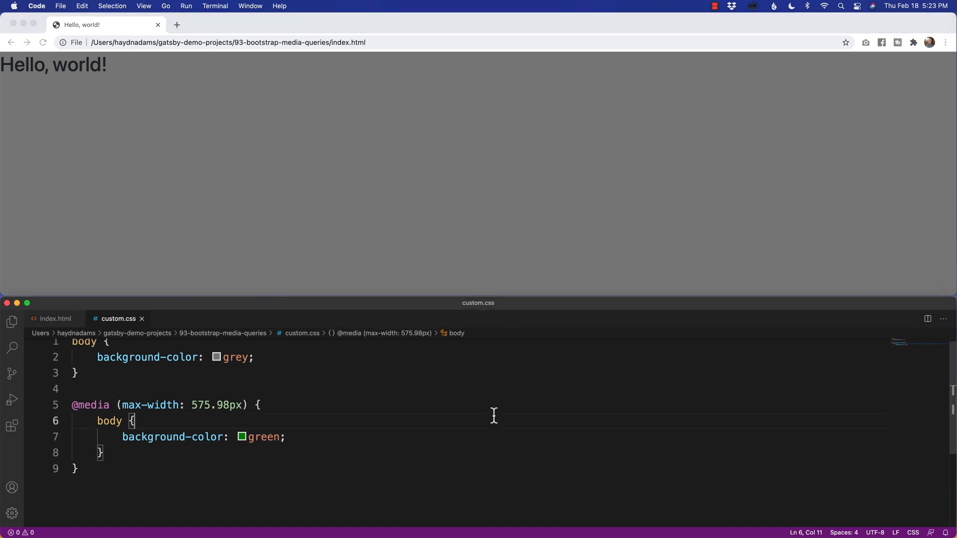
mouse_move(422, 375)
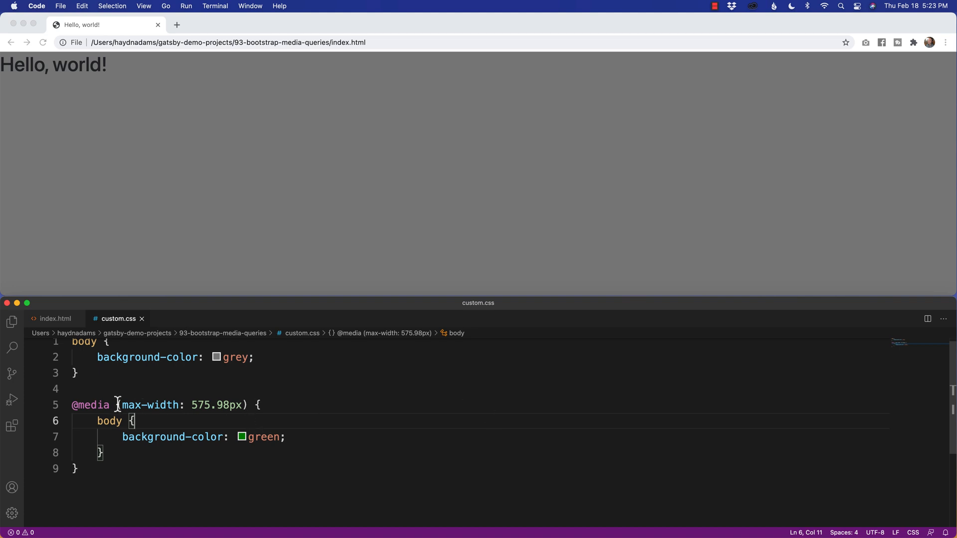
mouse_move(137, 473)
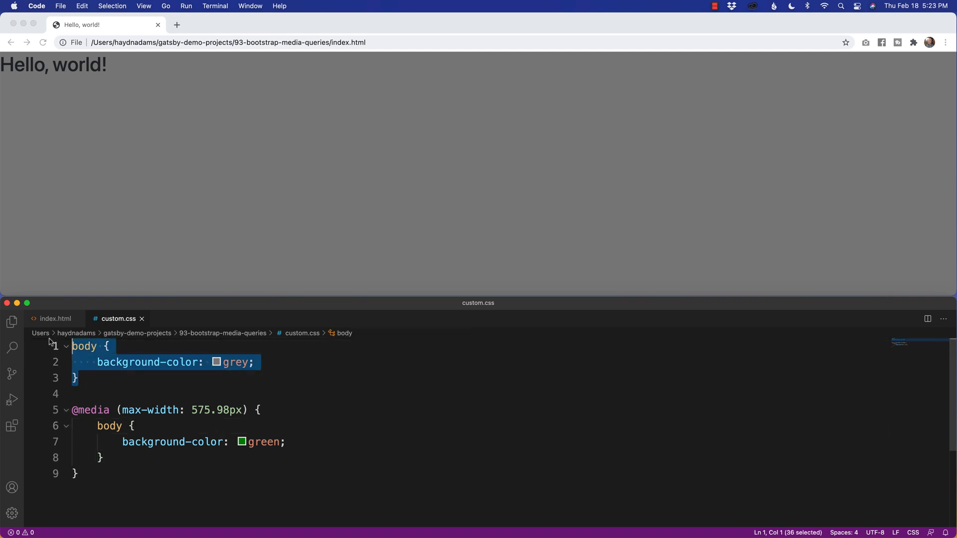
mouse_move(473, 290)
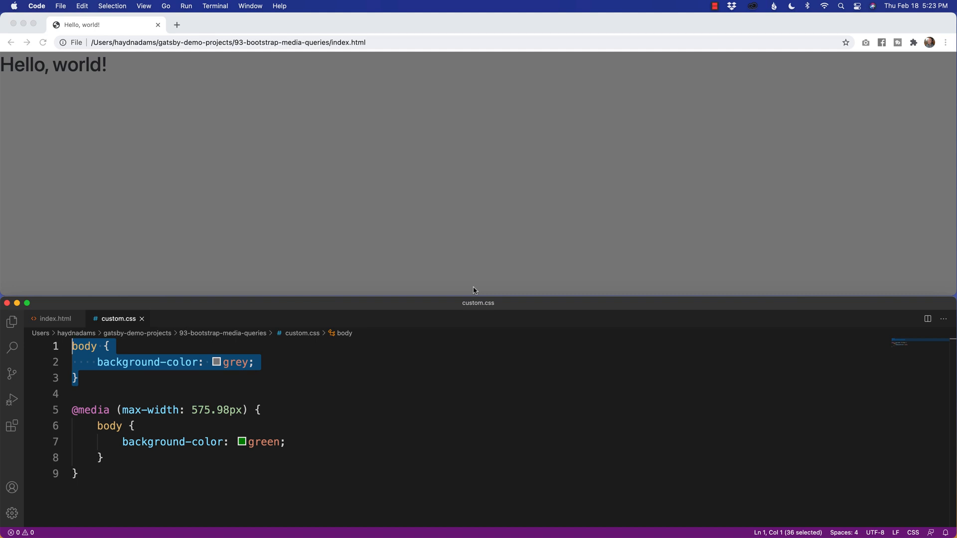